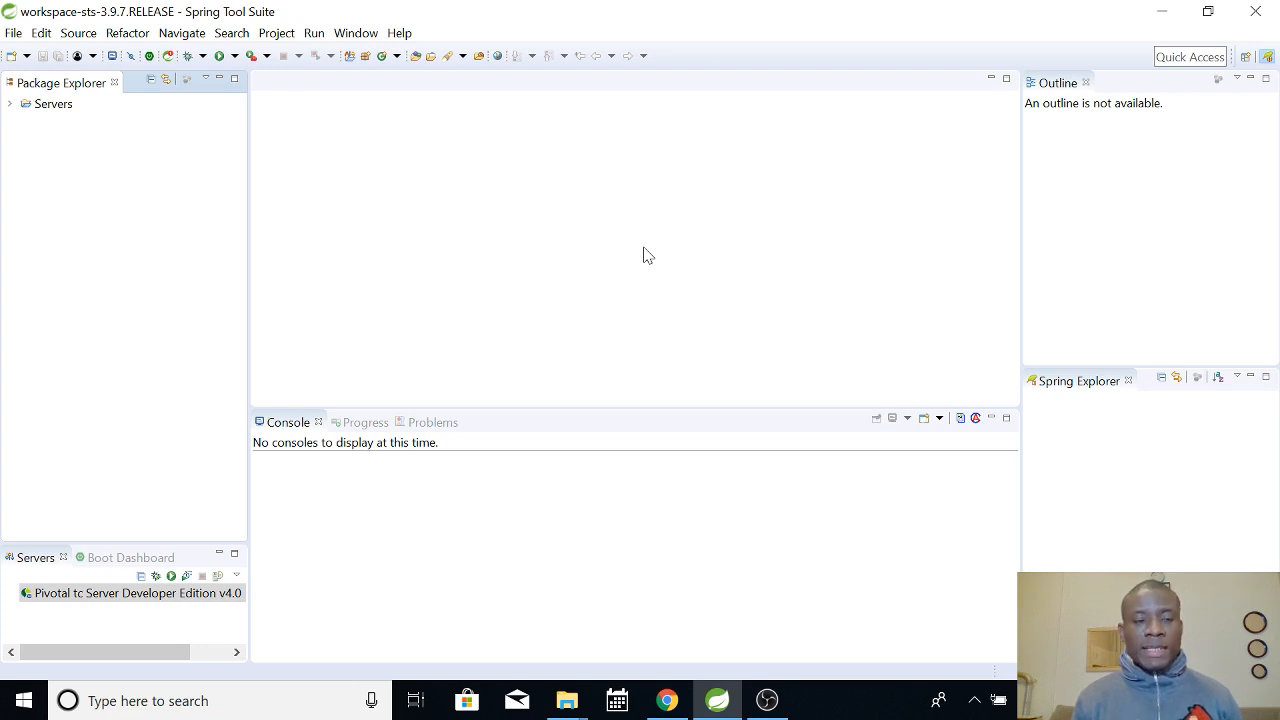
pyautogui.moveTo(612, 295)
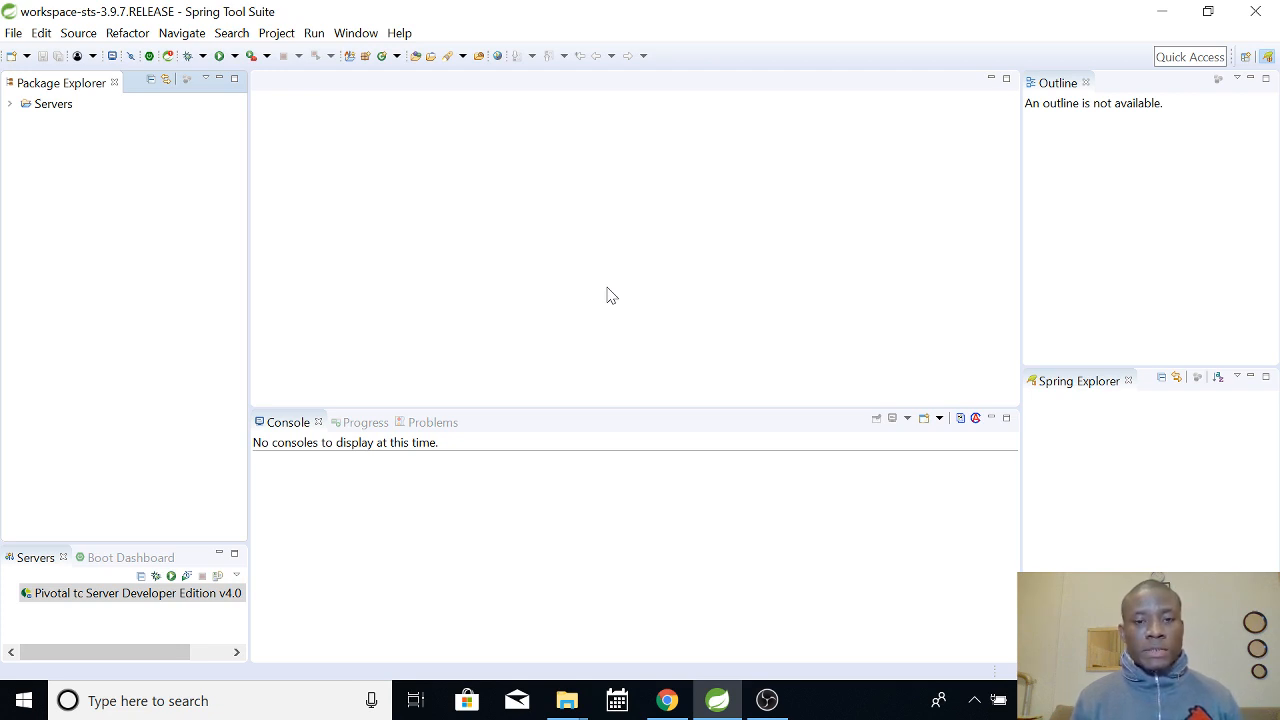
pyautogui.moveTo(62, 220)
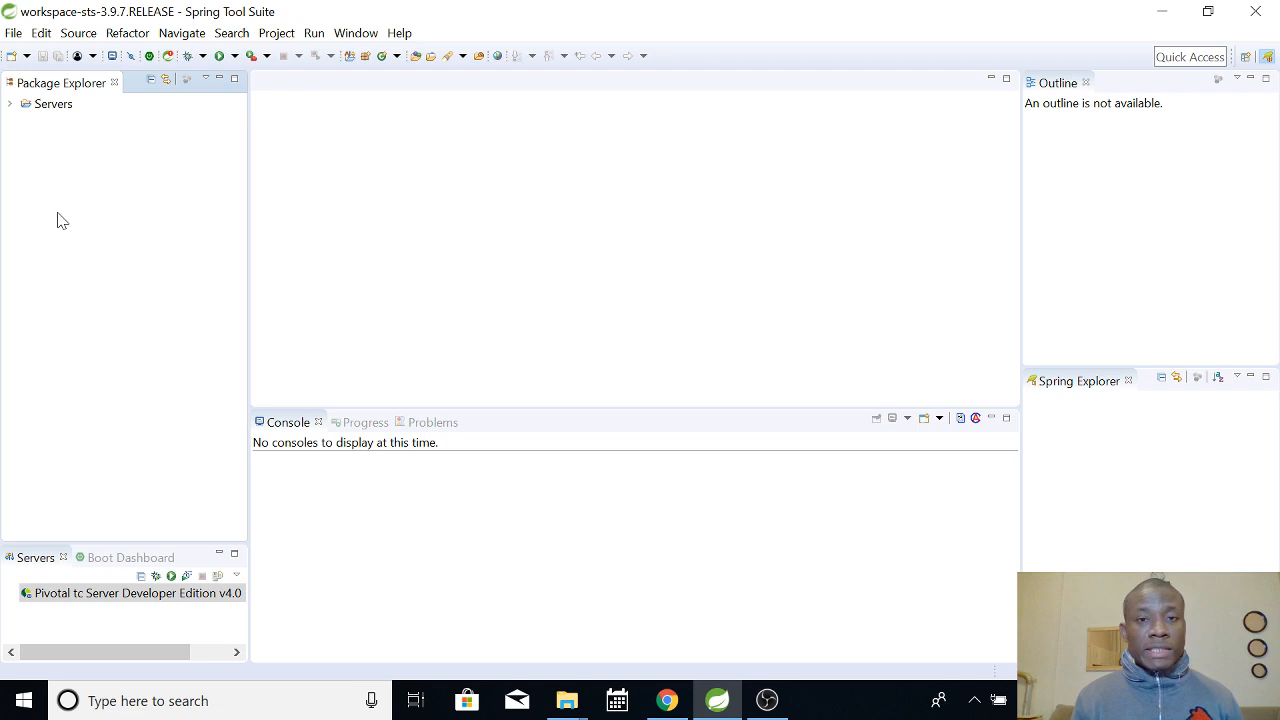
# - Relaunch Spring Tool Suite from the STS.exe desktop shortcut
pyautogui.click(53, 104)
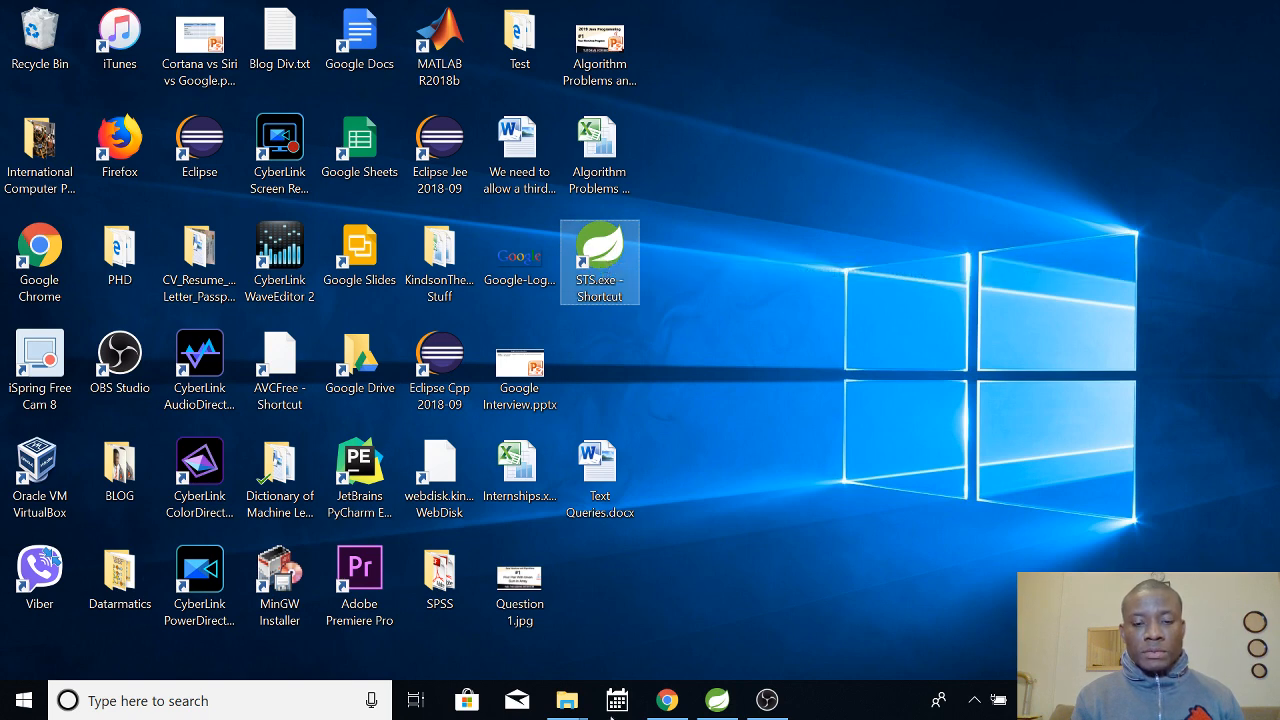
pyautogui.doubleClick(599, 262)
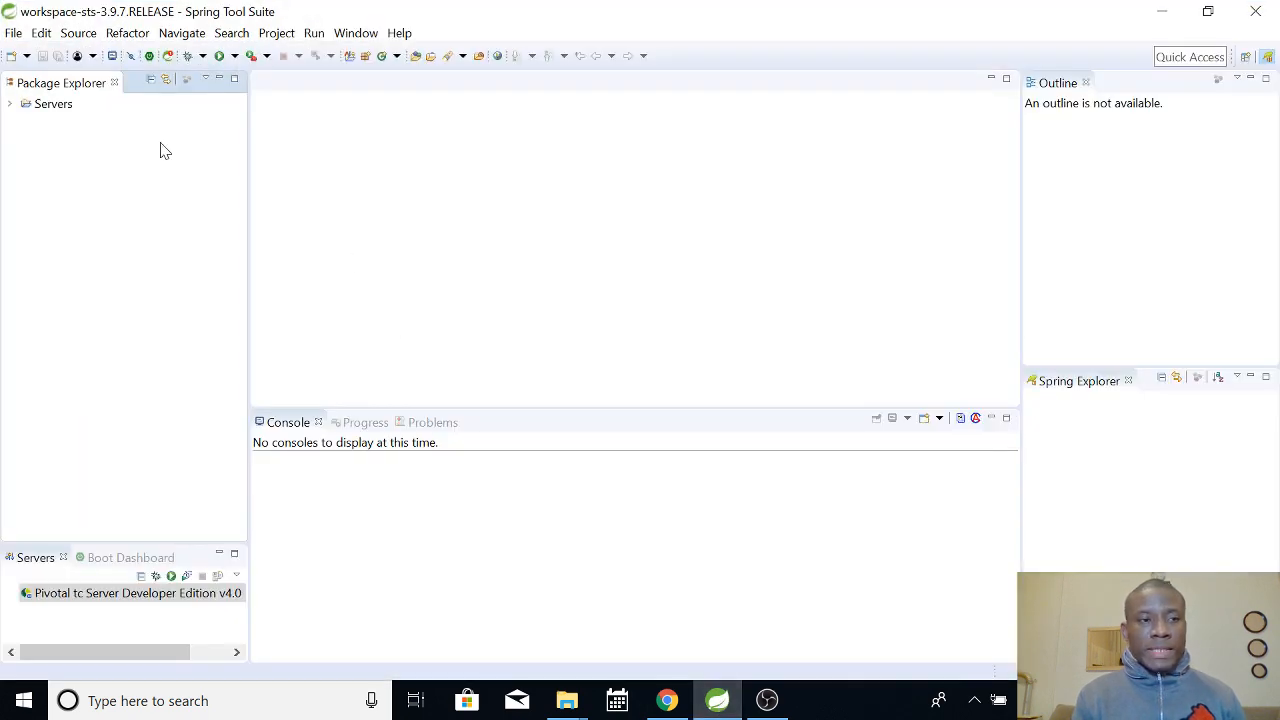
pyautogui.click(13, 33)
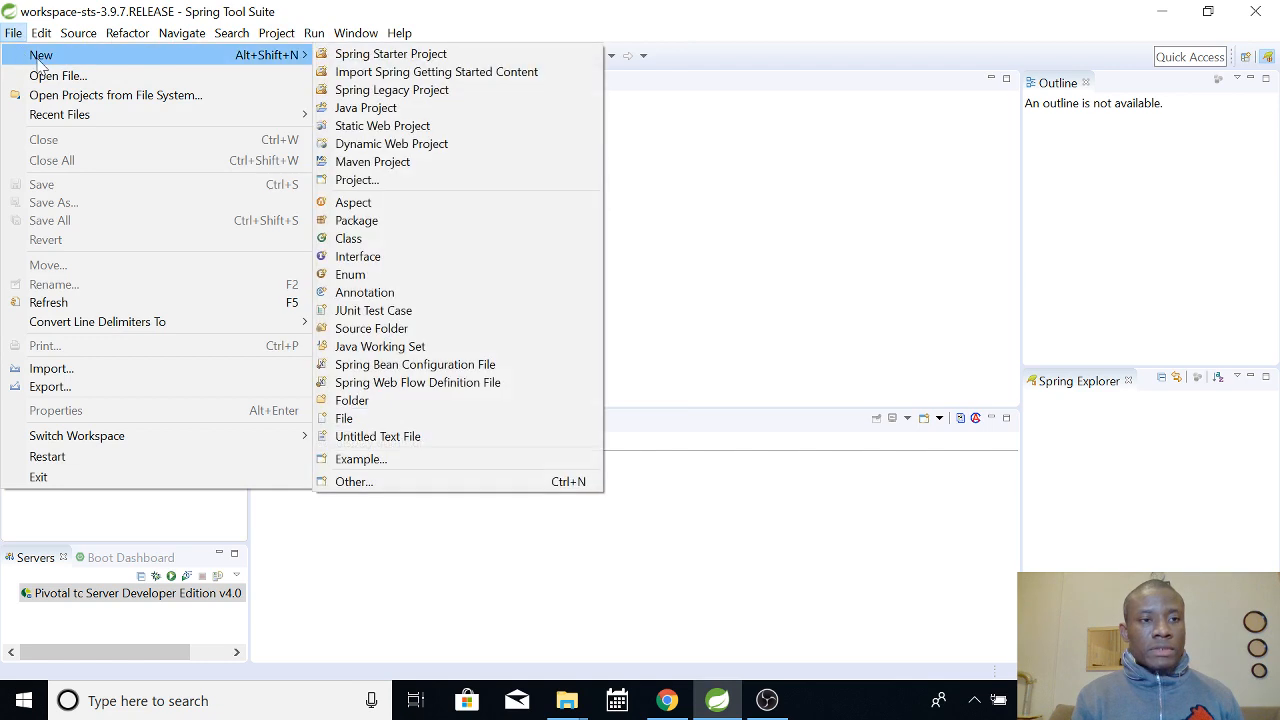
pyautogui.moveTo(436, 71)
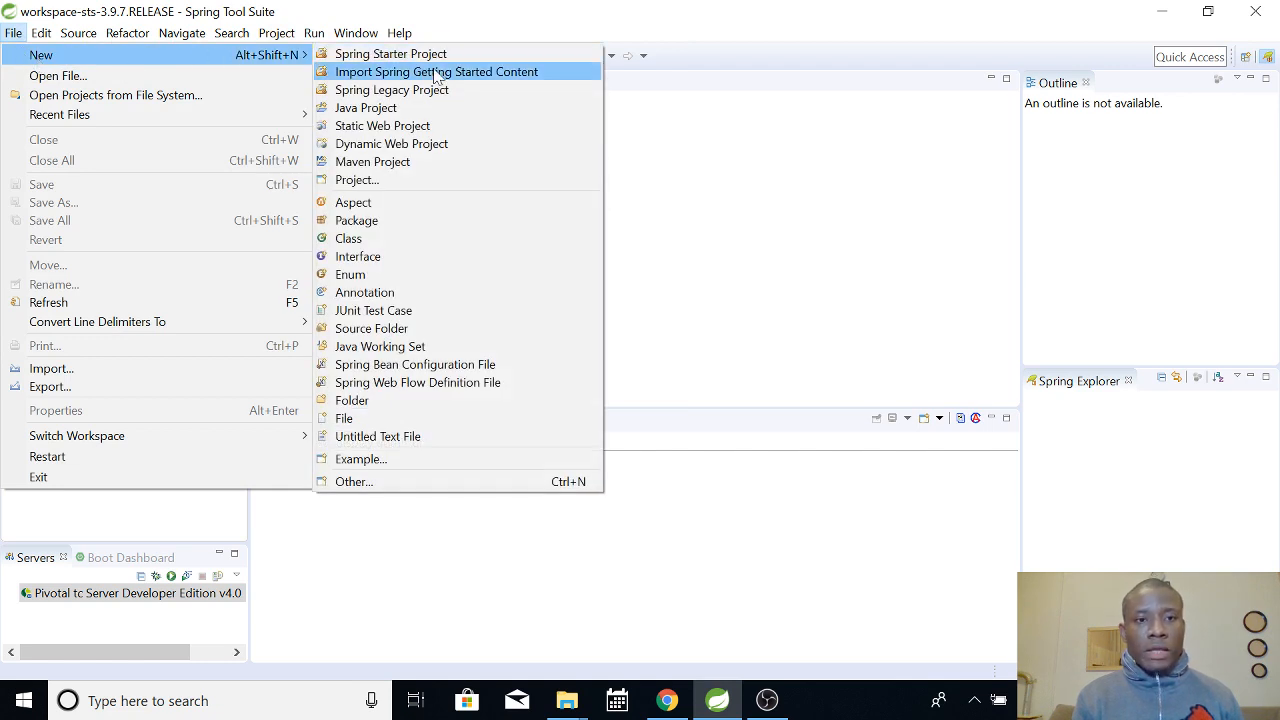
pyautogui.moveTo(390, 54)
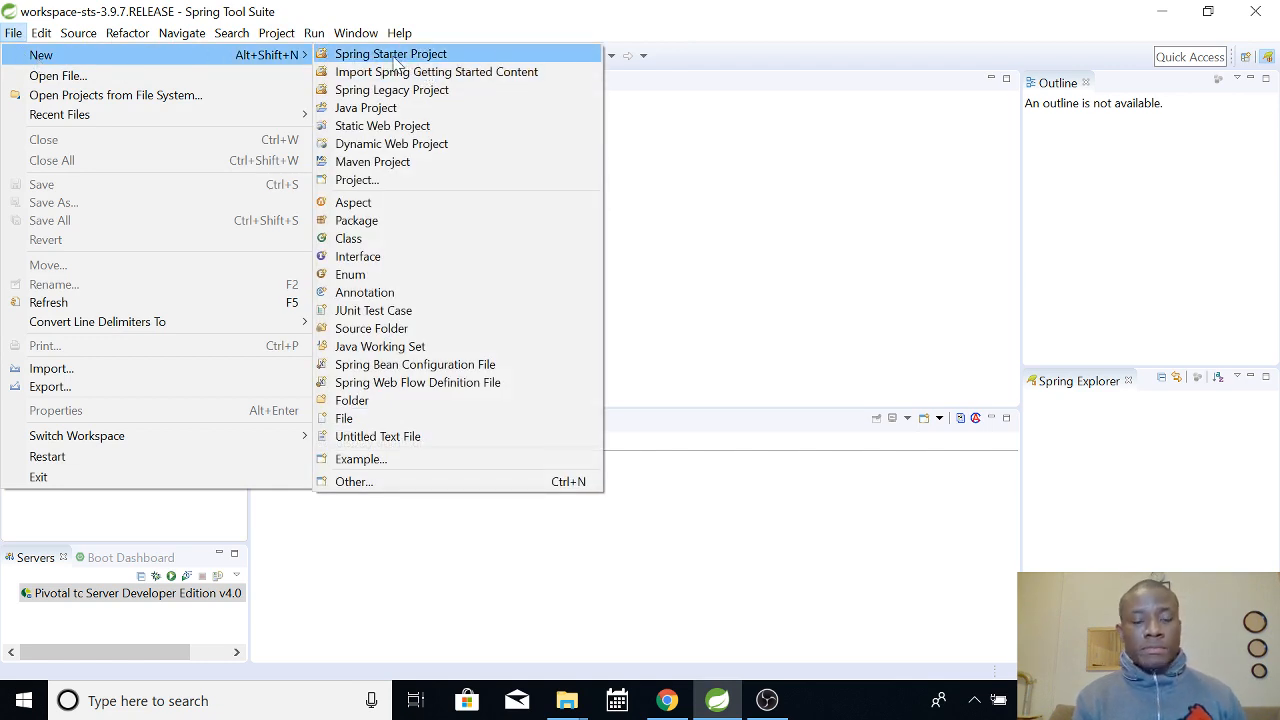
pyautogui.moveTo(357, 179)
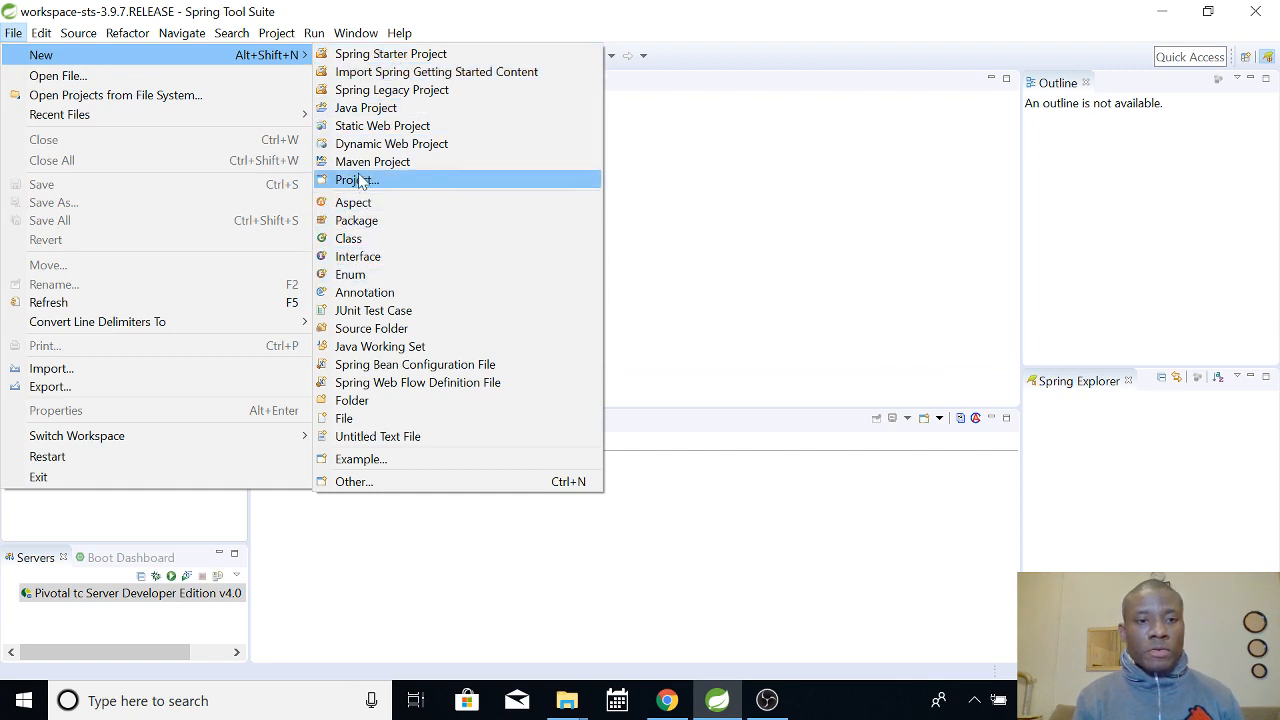
pyautogui.moveTo(417, 382)
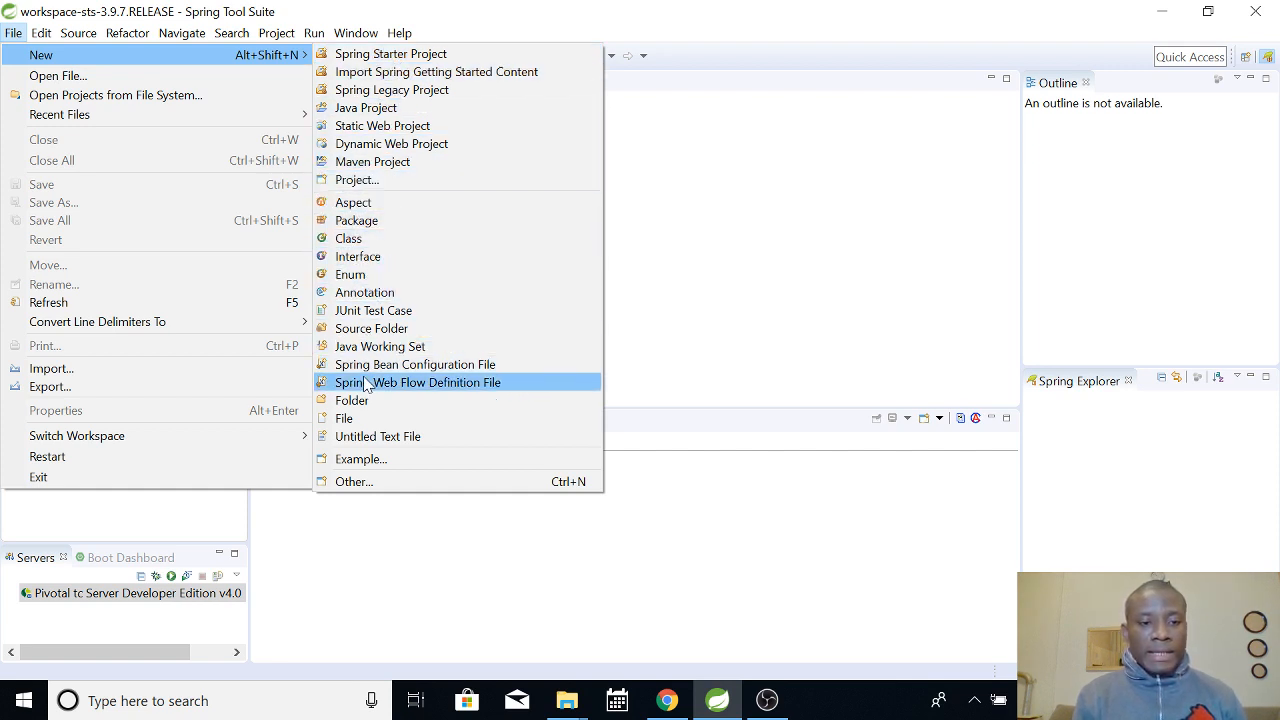
pyautogui.moveTo(435, 364)
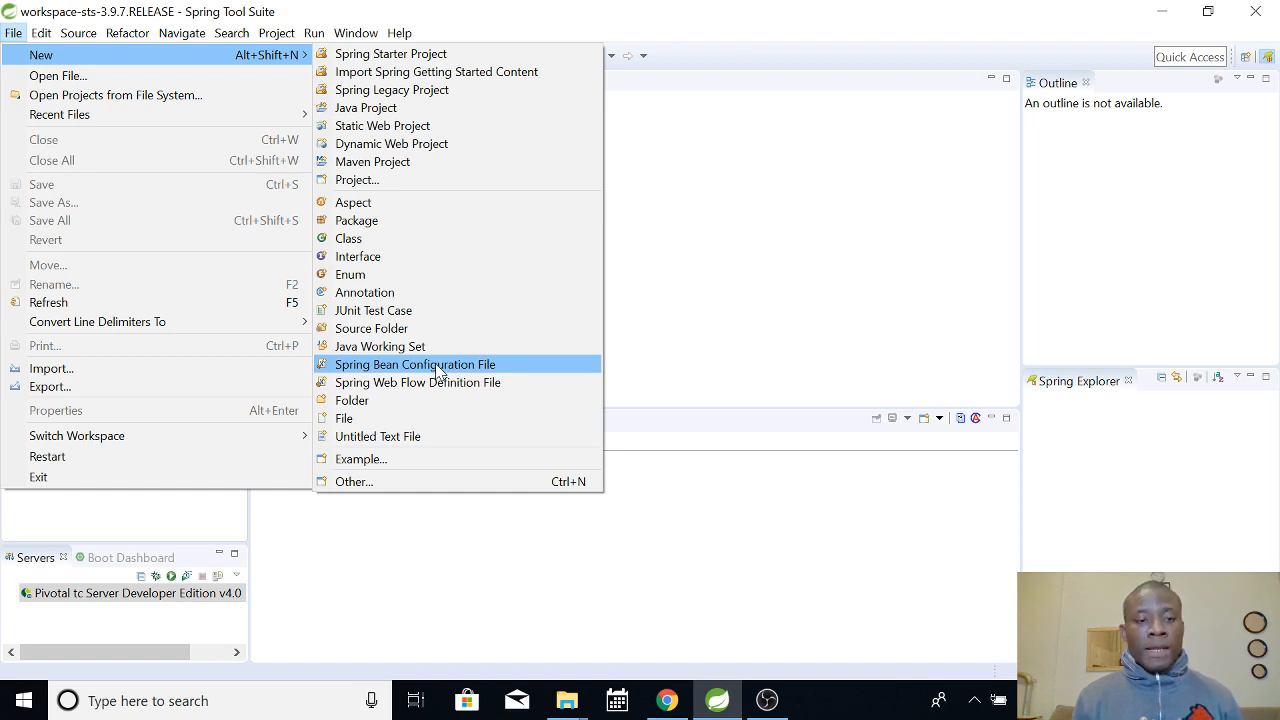
pyautogui.moveTo(408, 89)
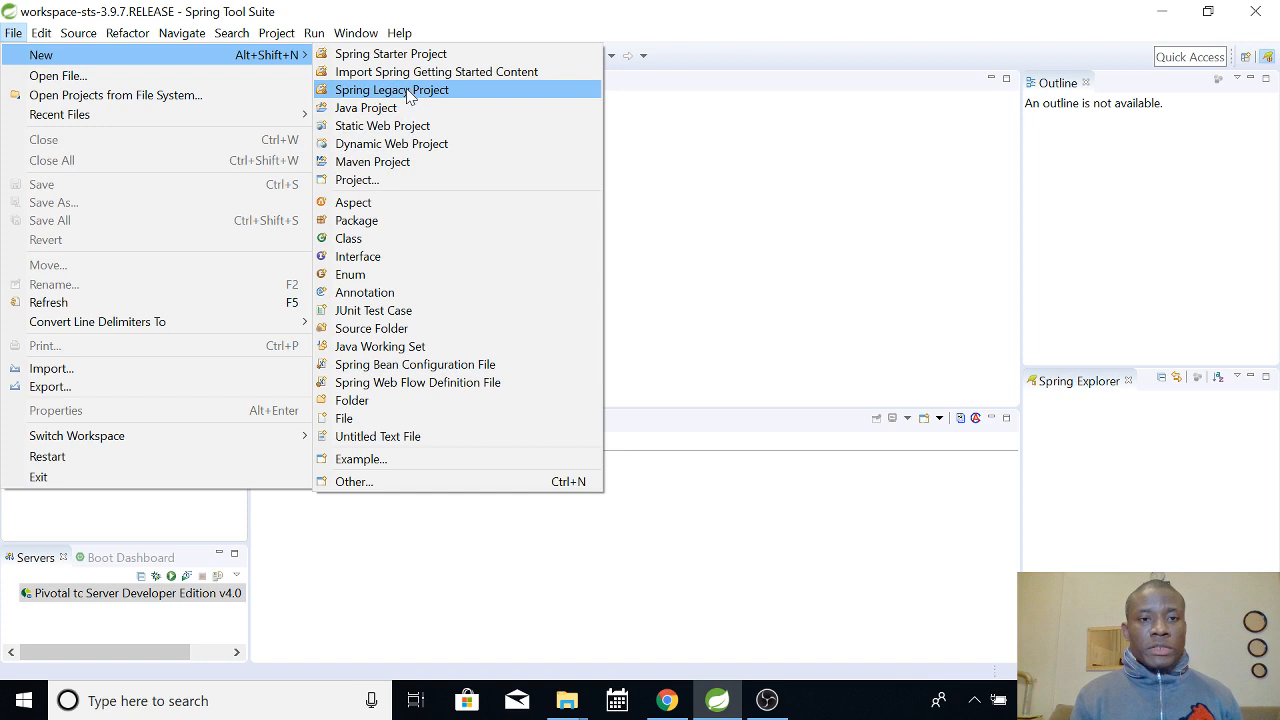
pyautogui.moveTo(390, 53)
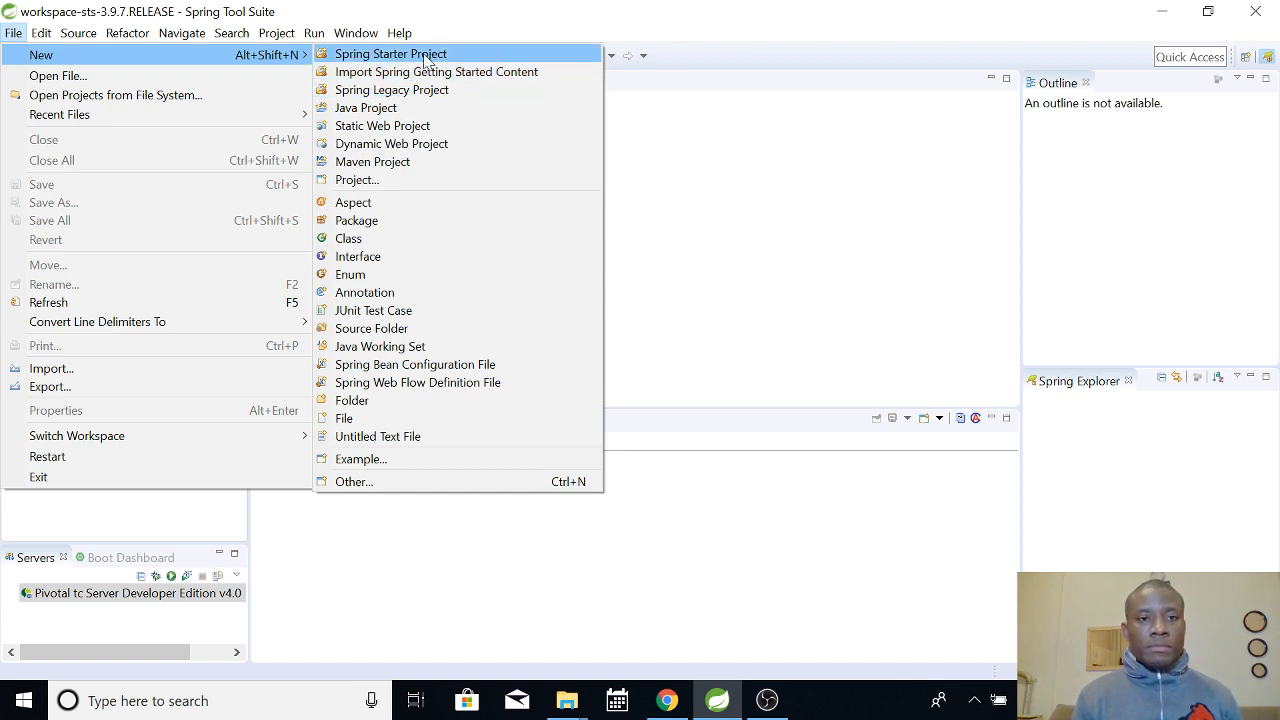
# - Choose Spring Starter Project from the new-item options
pyautogui.click(390, 53)
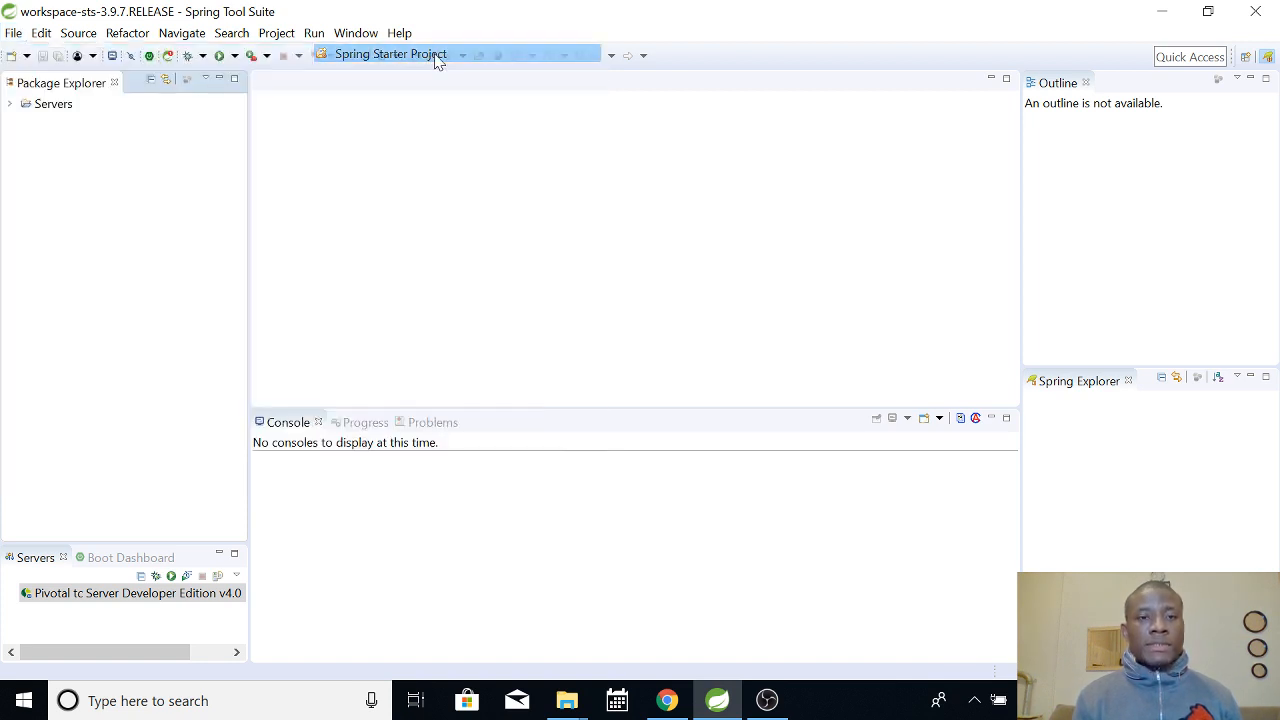
# - Keep the project name FirstApp with Maven, Java 8, Jar packaging and Java defaults
pyautogui.click(390, 54)
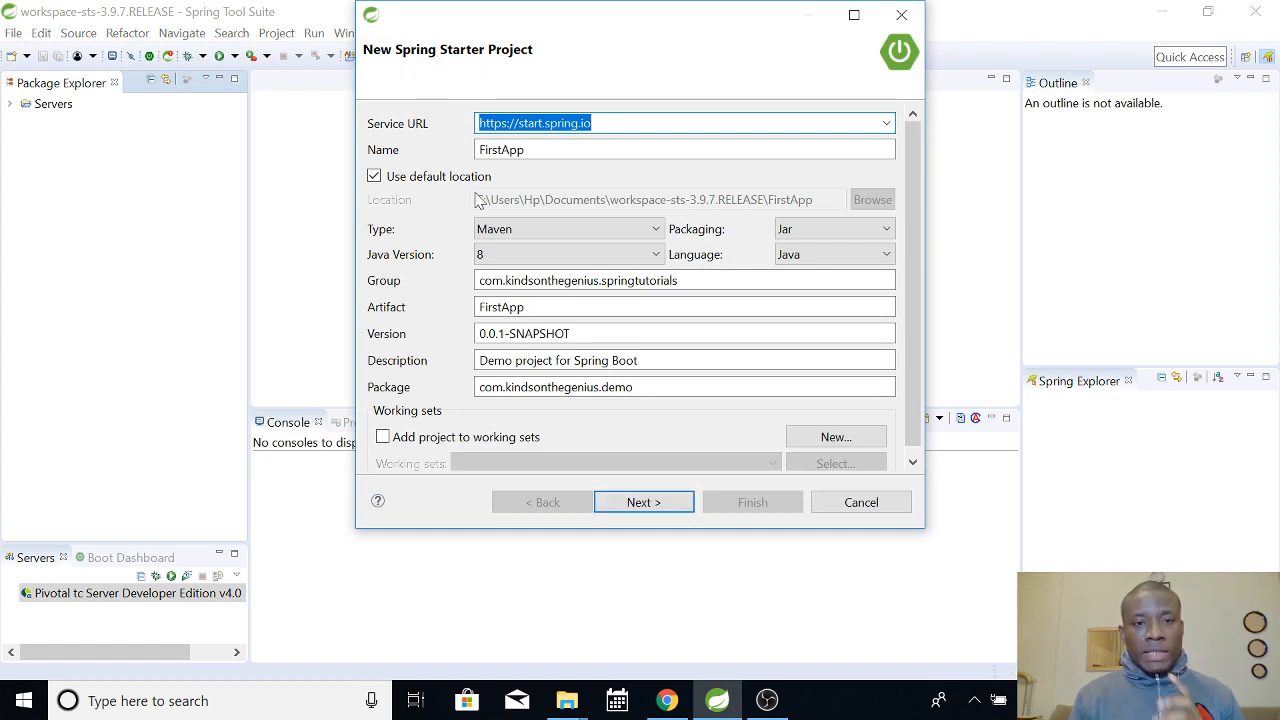
pyautogui.moveTo(810, 218)
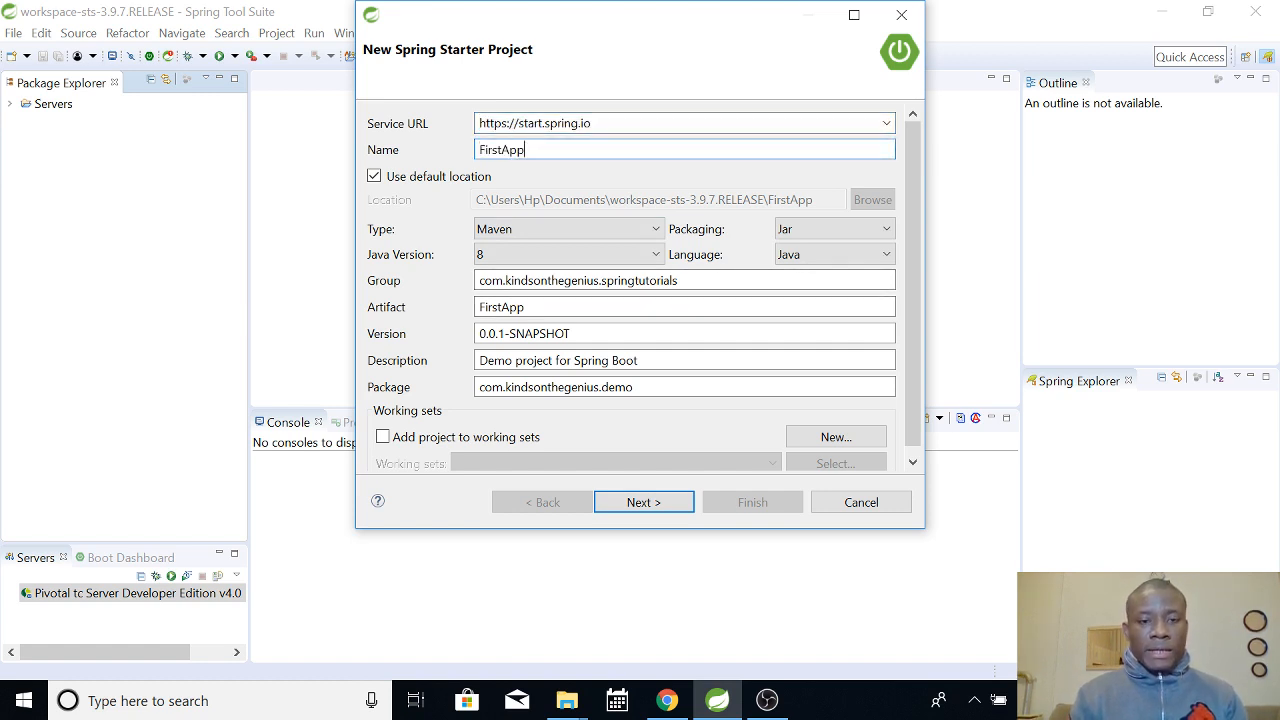
pyautogui.write('jn')
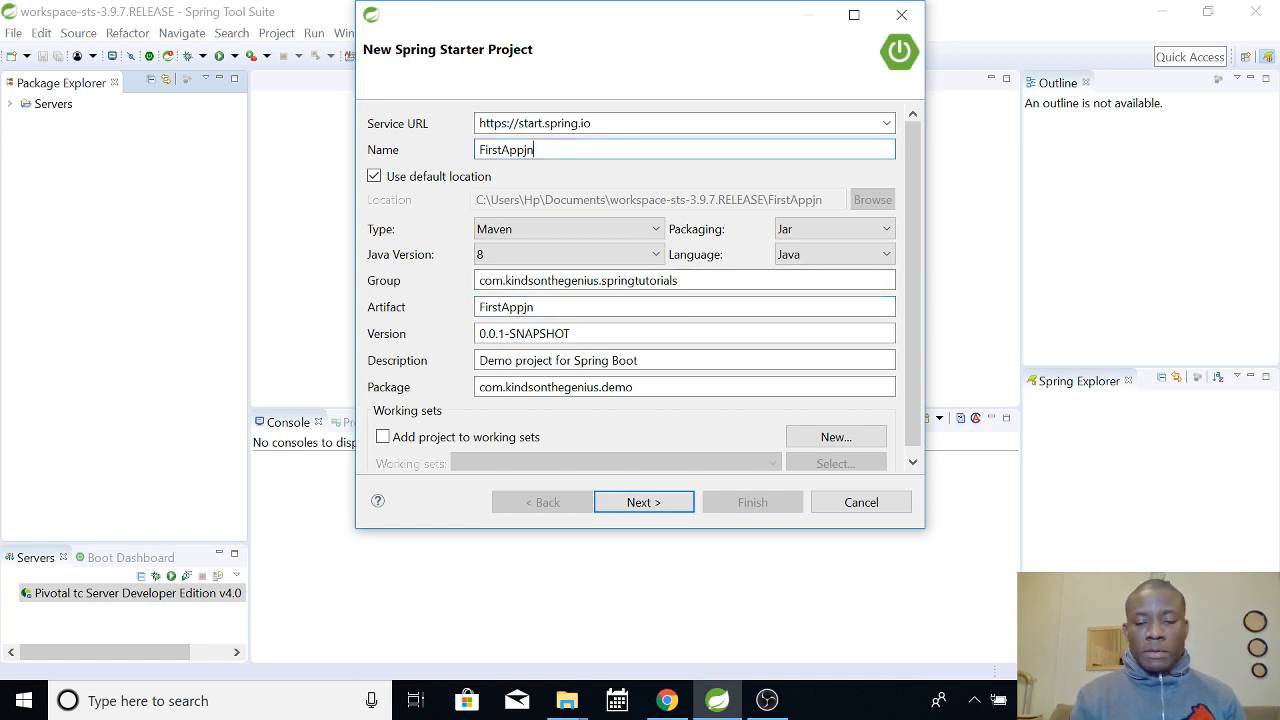
pyautogui.write('kkkk')
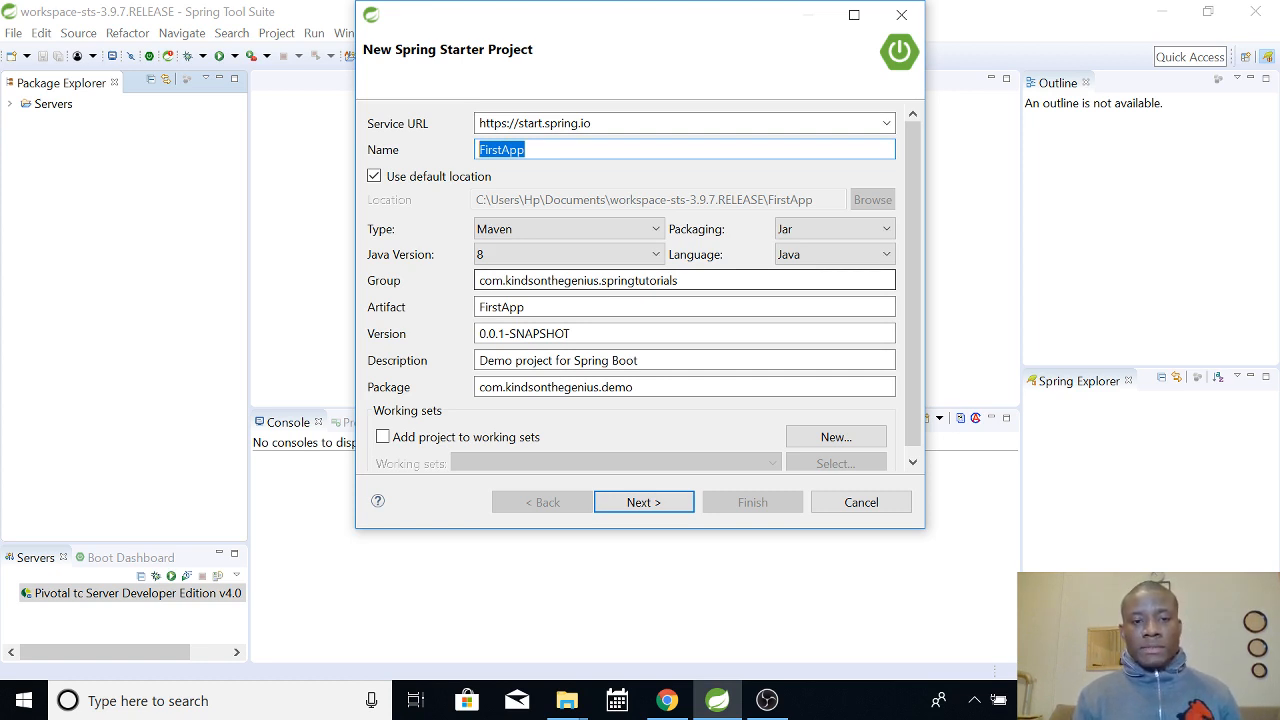
pyautogui.doubleClick(546, 280)
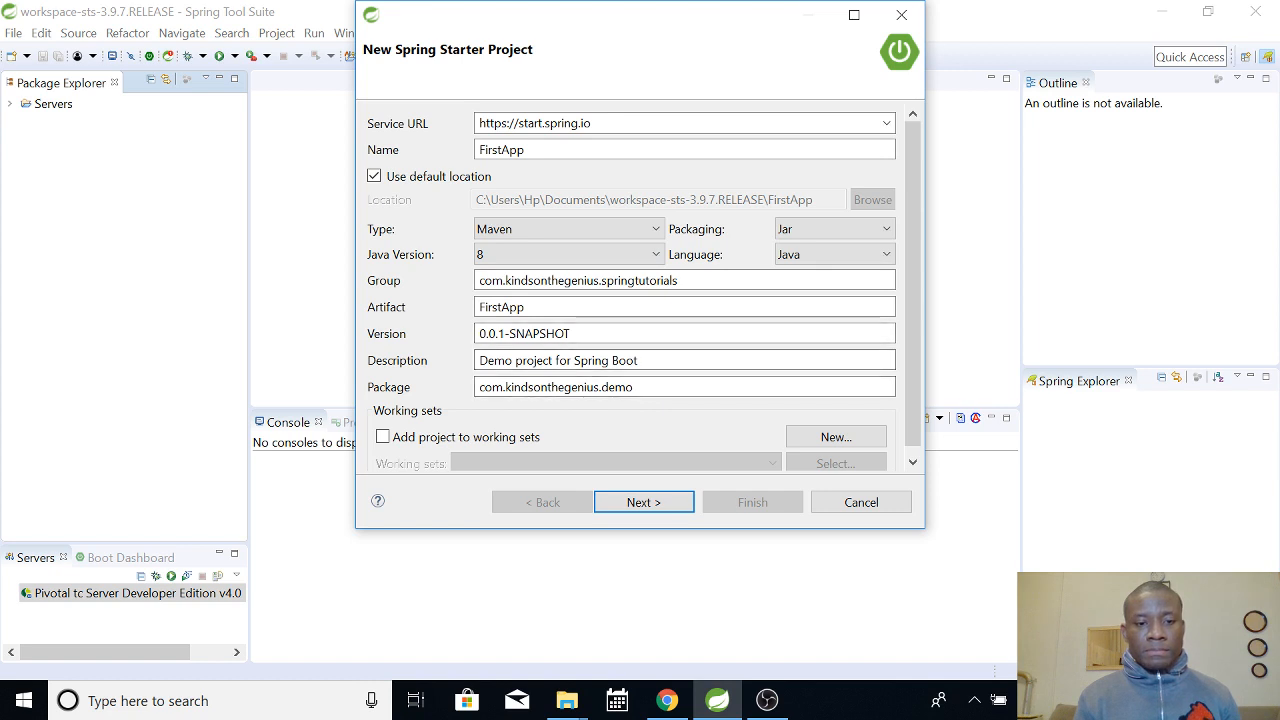
# - Move to the dependencies page and search the available dependencies for web and jpa
pyautogui.click(643, 502)
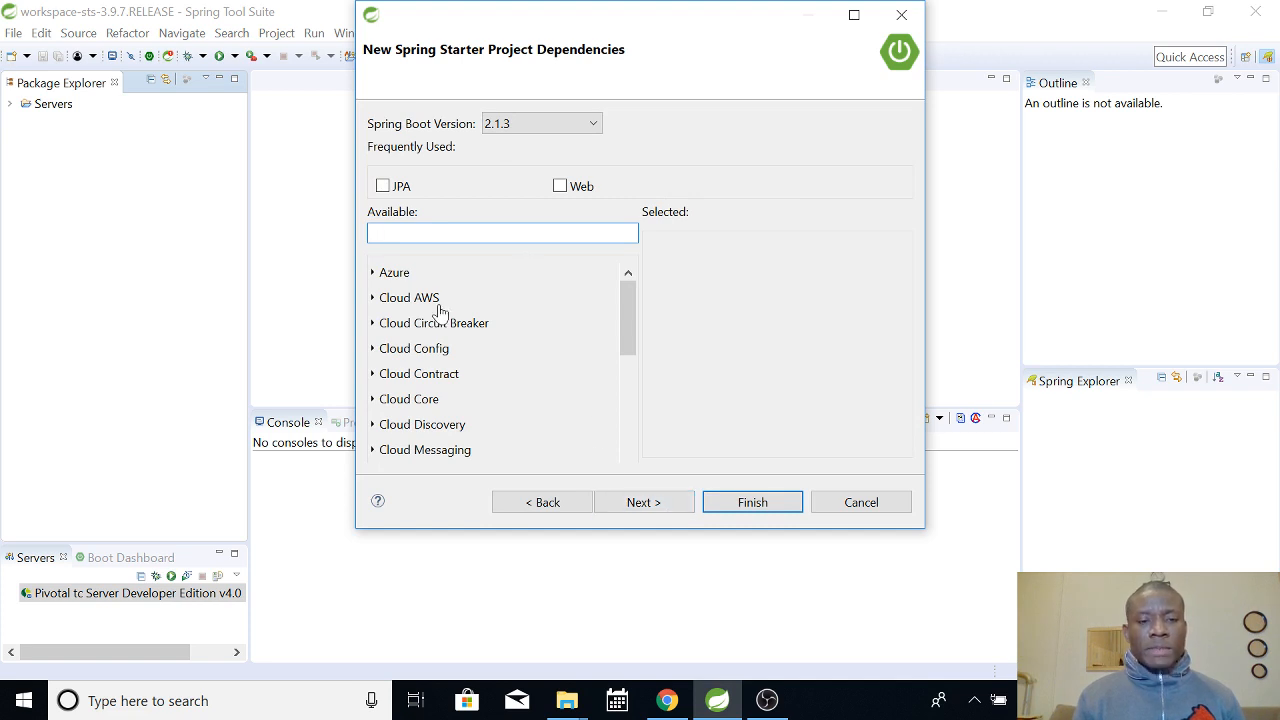
pyautogui.click(502, 232)
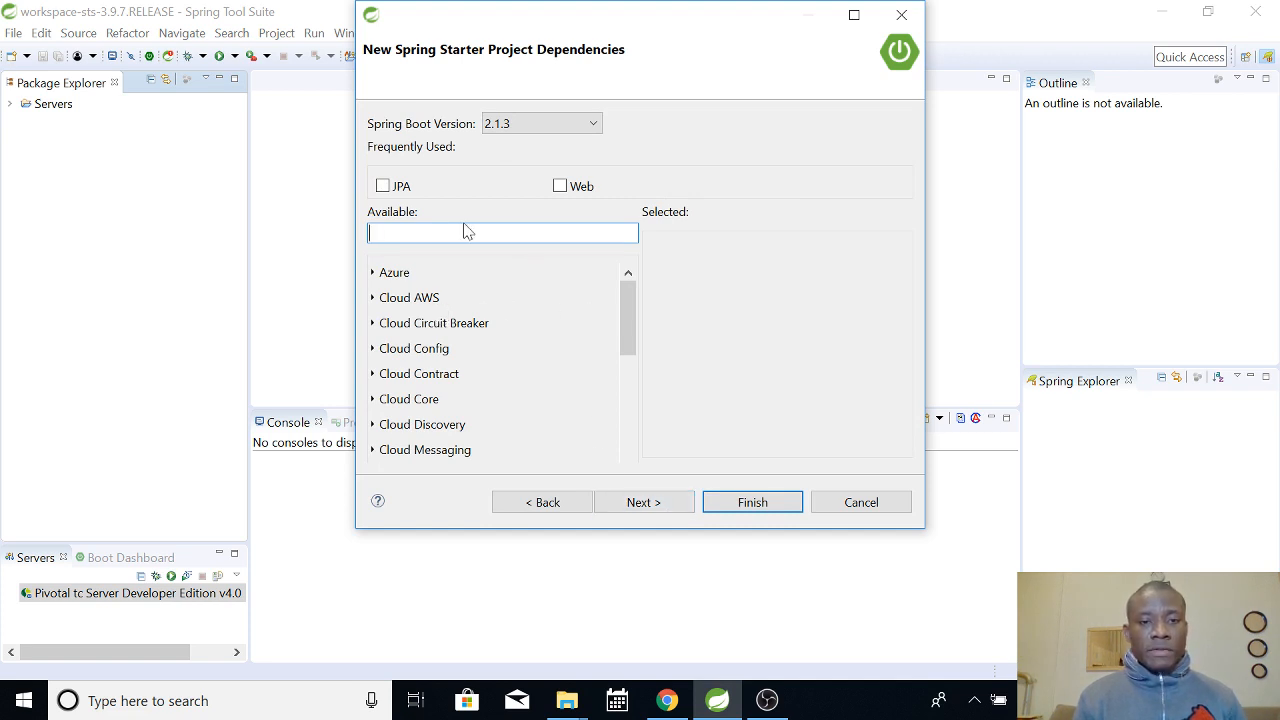
pyautogui.write('web')
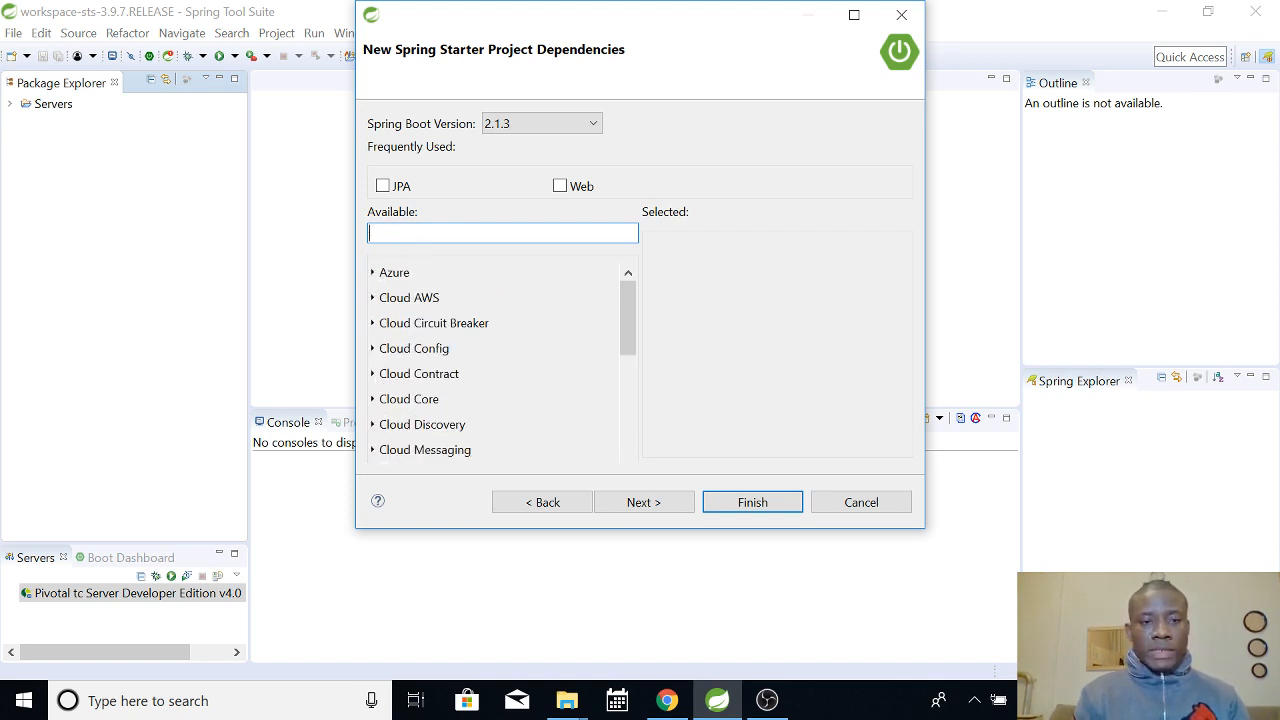
pyautogui.write('p')
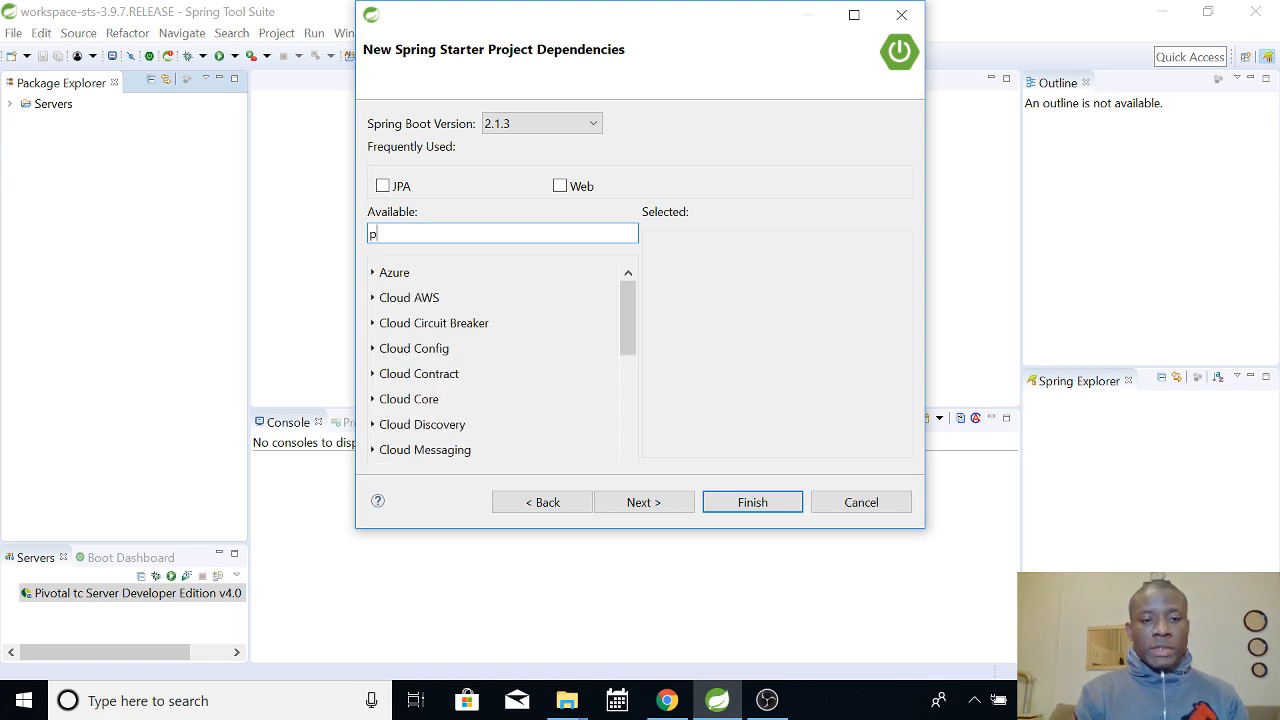
pyautogui.write('dd')
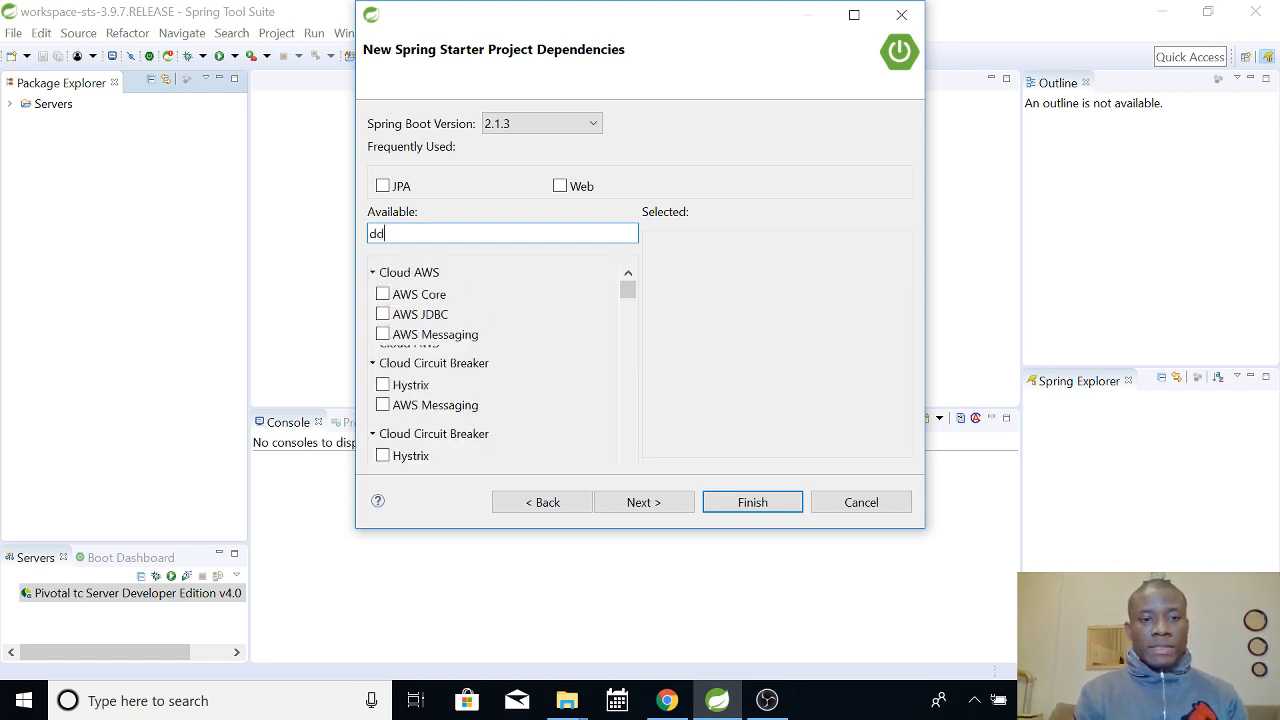
pyautogui.press('BackSpace')
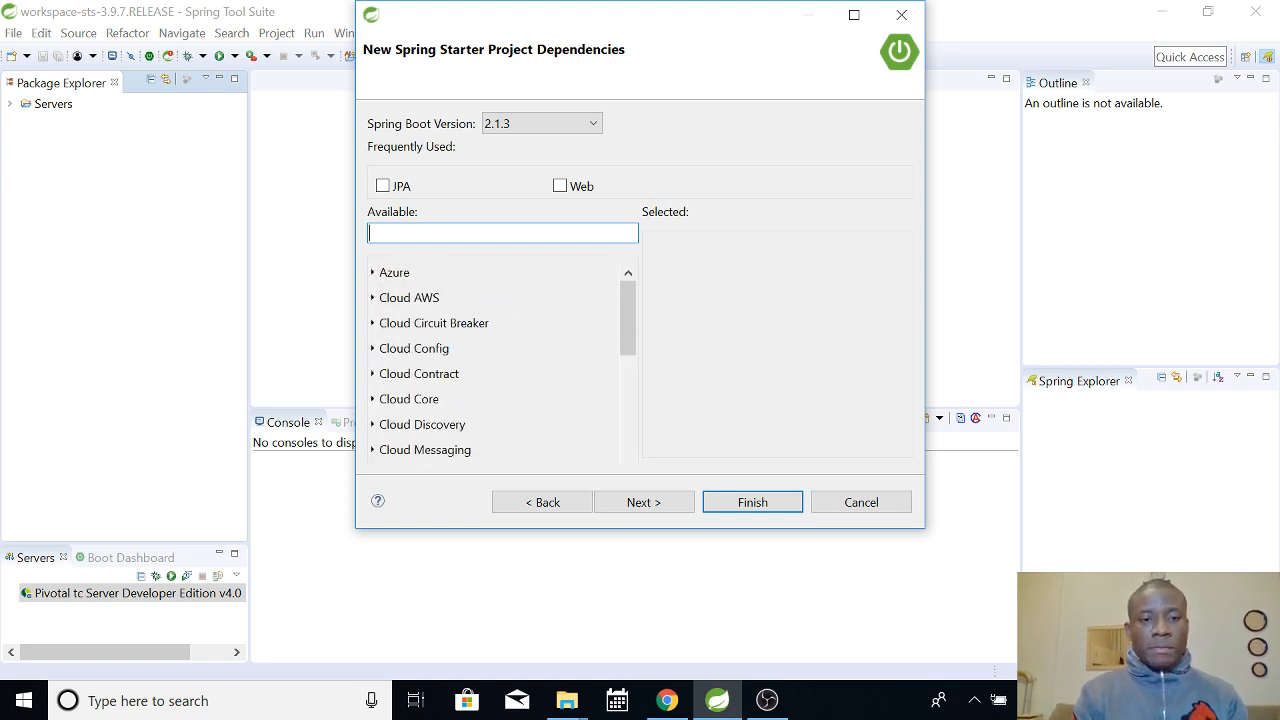
pyautogui.write('jpa')
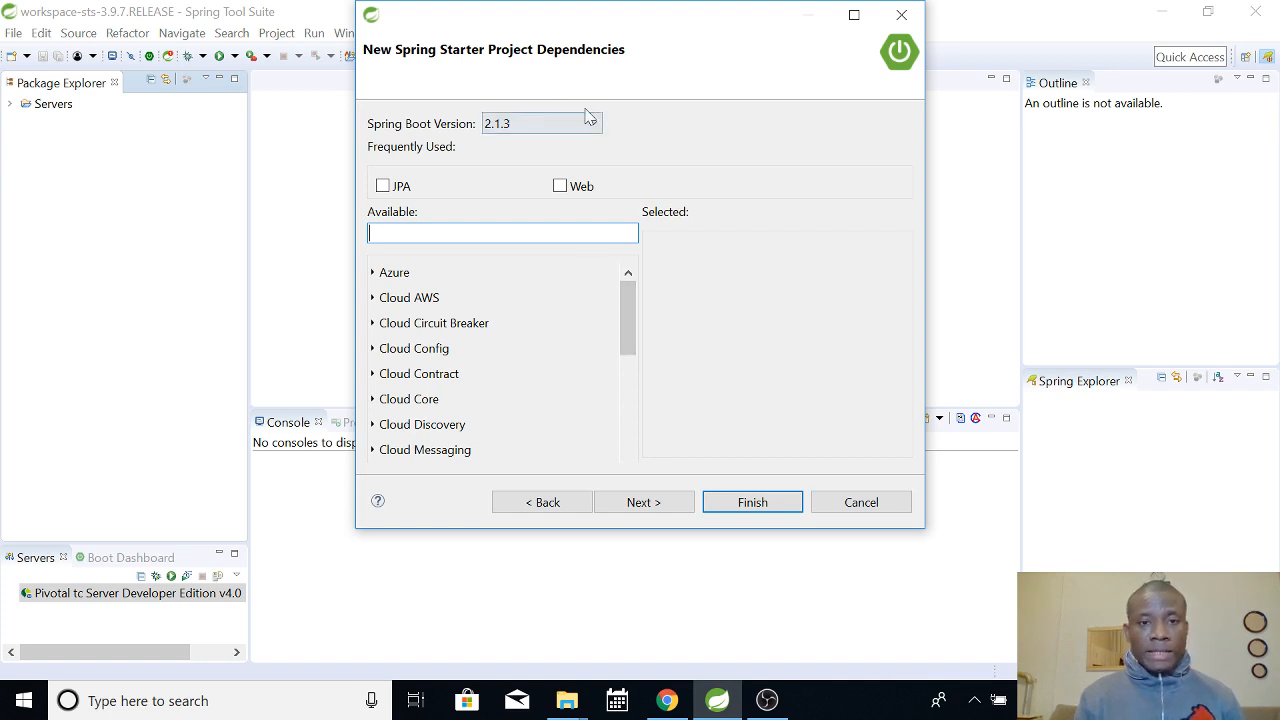
# - Keep Spring Boot version 2.1.3 with no dependencies and advance to the site info page
pyautogui.click(540, 123)
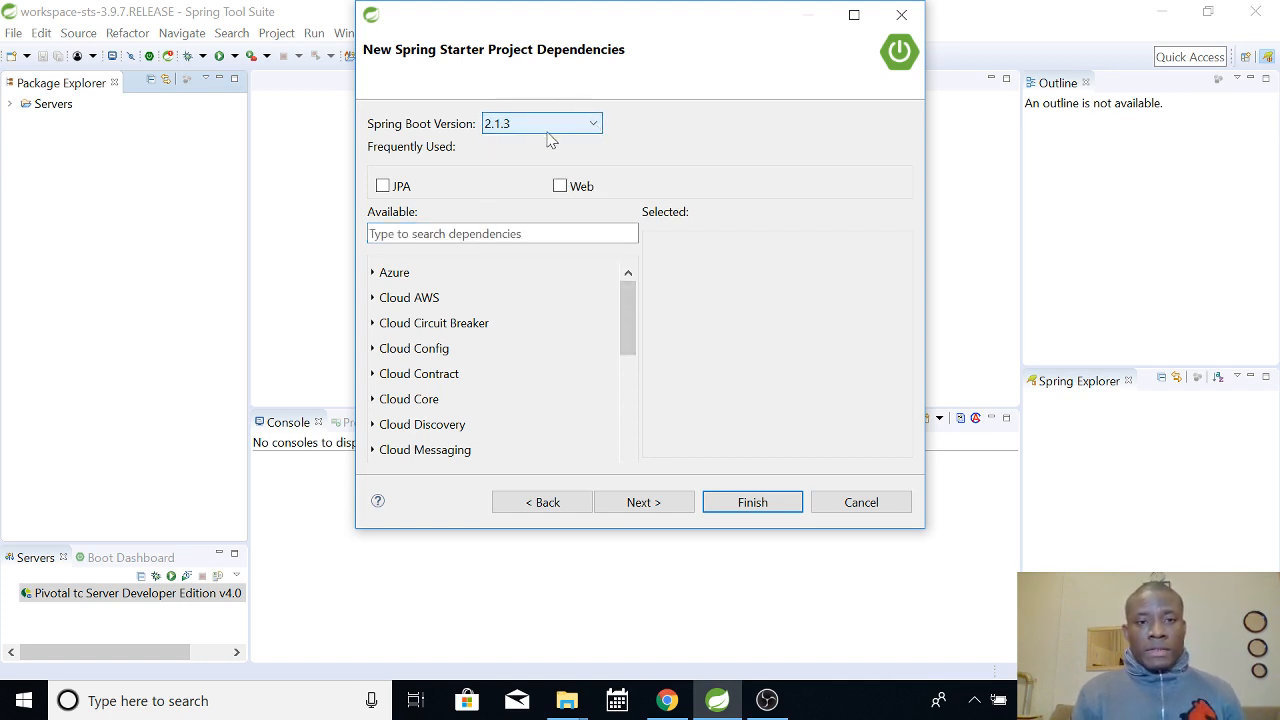
pyautogui.click(592, 123)
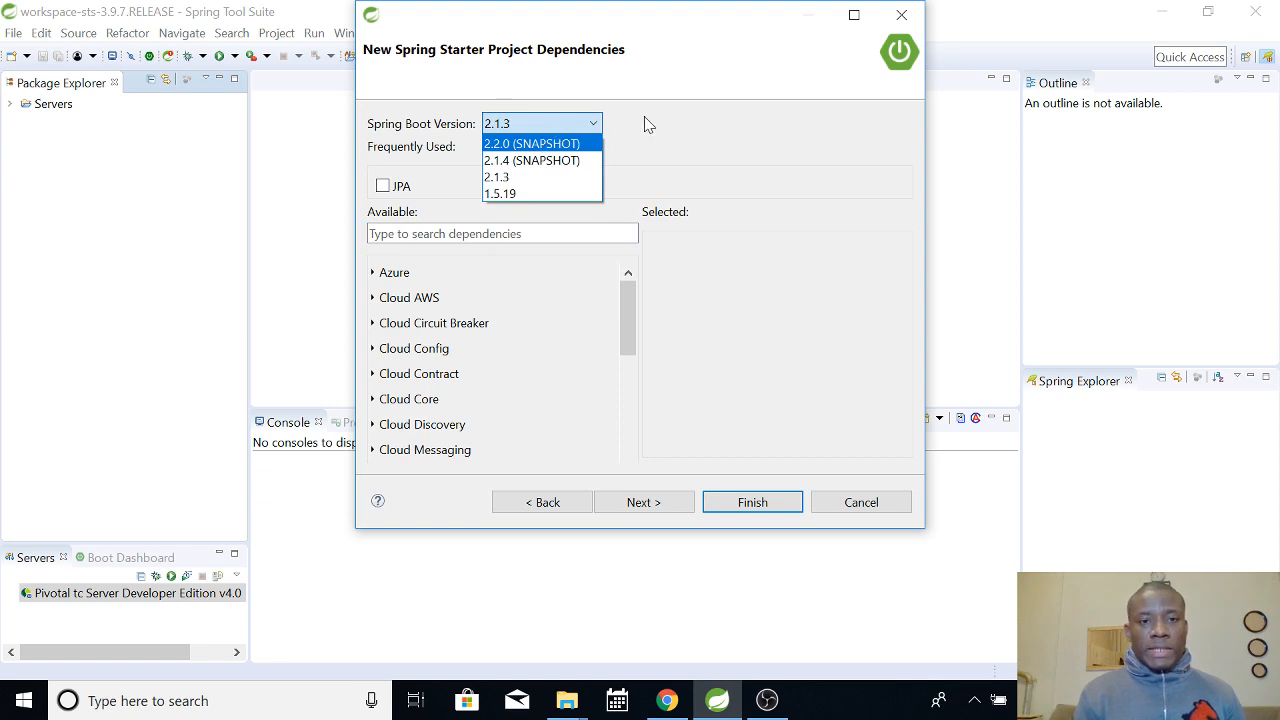
pyautogui.click(497, 177)
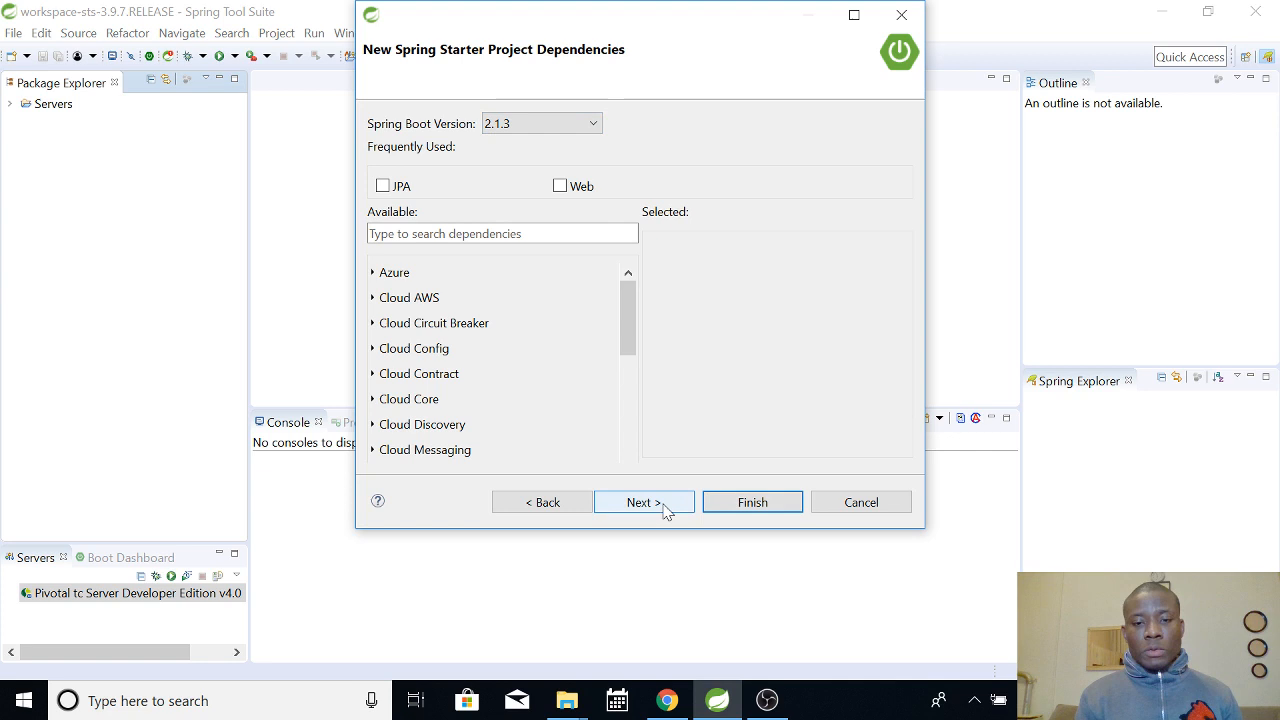
pyautogui.click(643, 502)
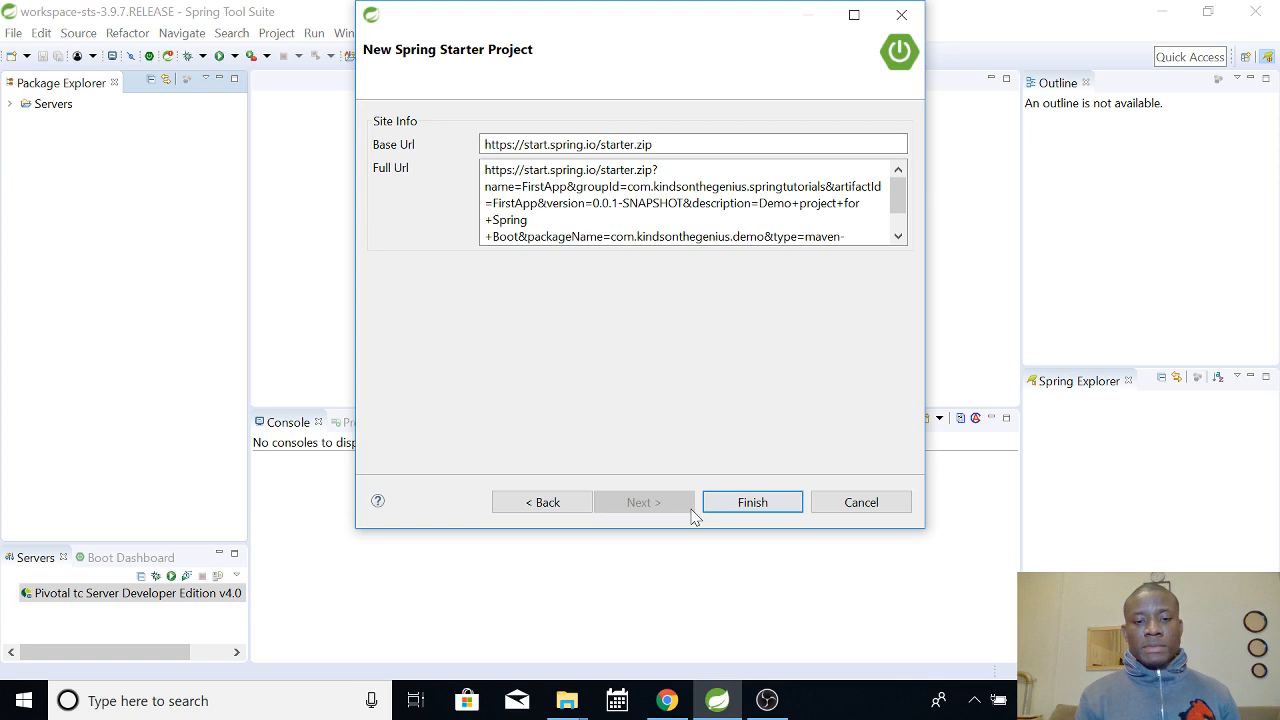
# - Finish creating FirstApp, then expand the project and select pom.xml
pyautogui.click(752, 502)
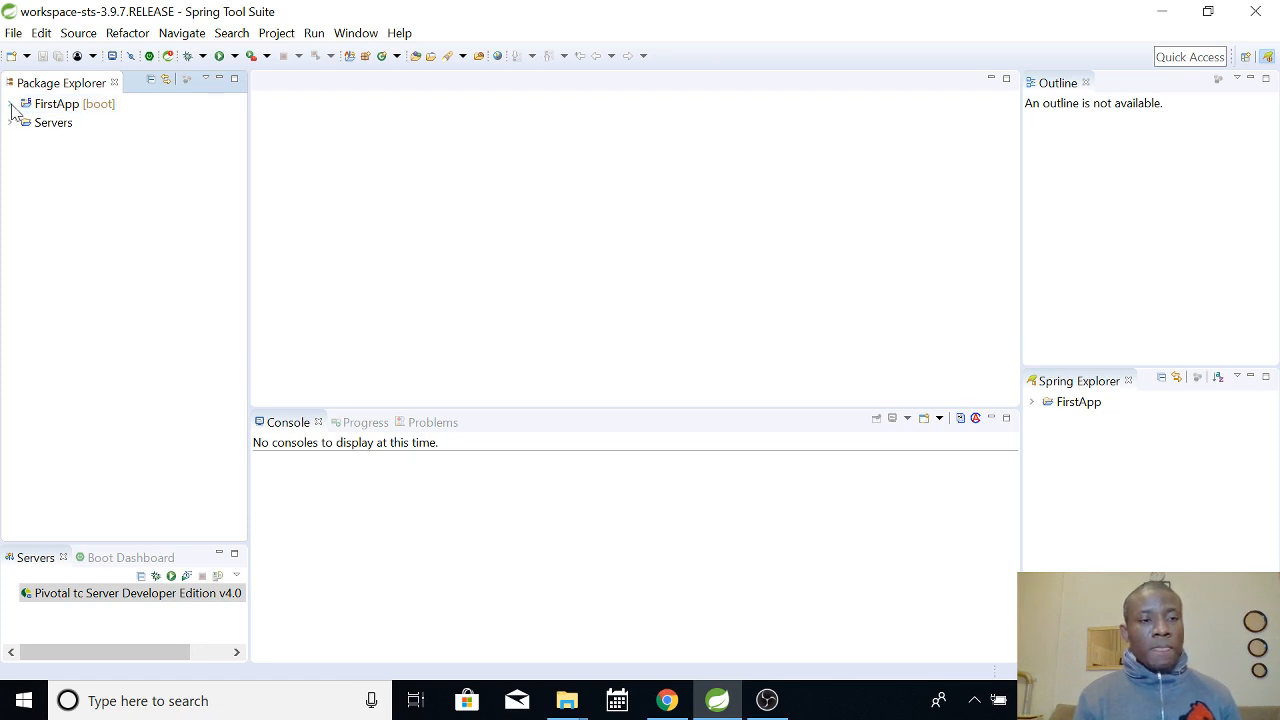
pyautogui.click(11, 103)
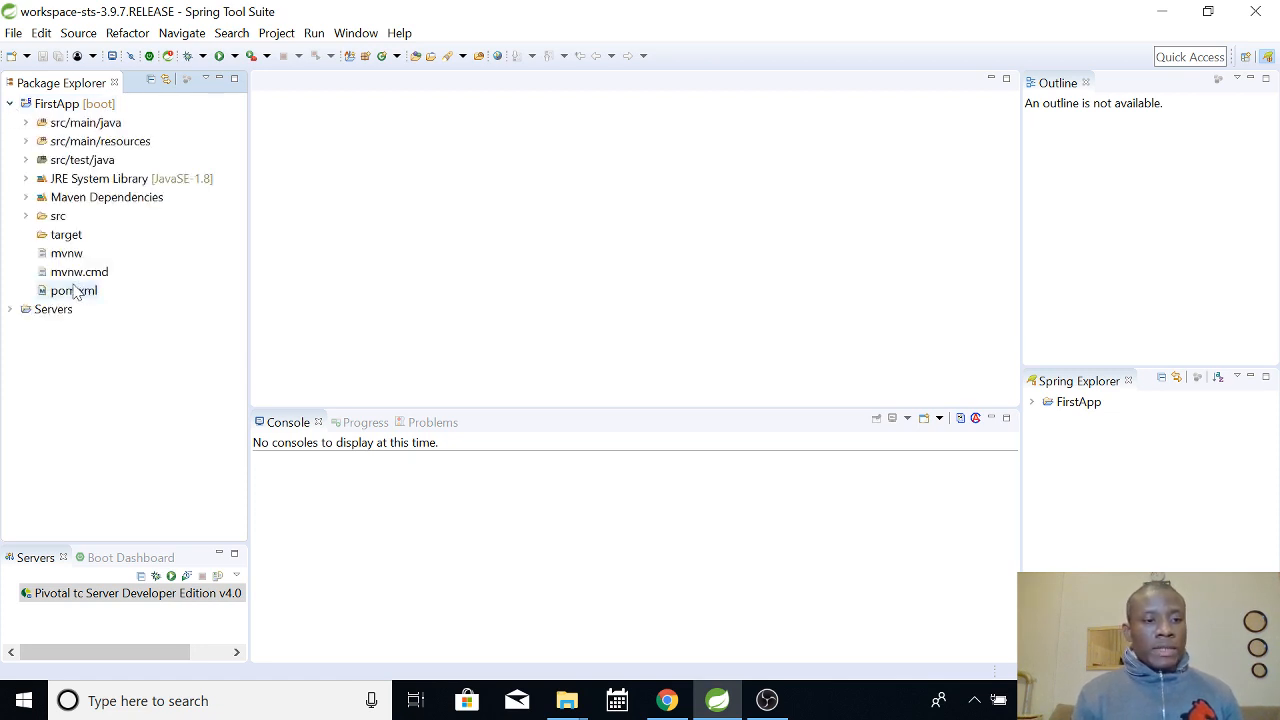
pyautogui.click(73, 290)
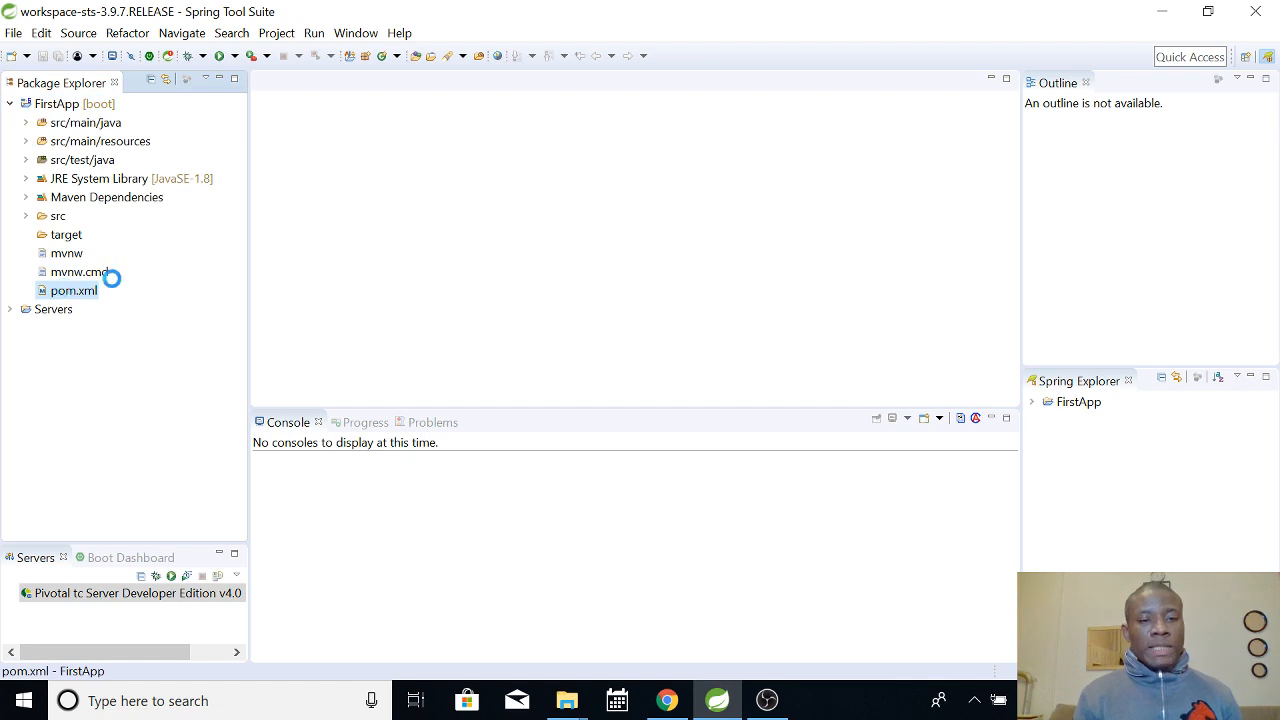
# - Open pom.xml and scroll through its Boot 2.1.3 parent, Java 1.8 and starter dependencies
pyautogui.doubleClick(72, 290)
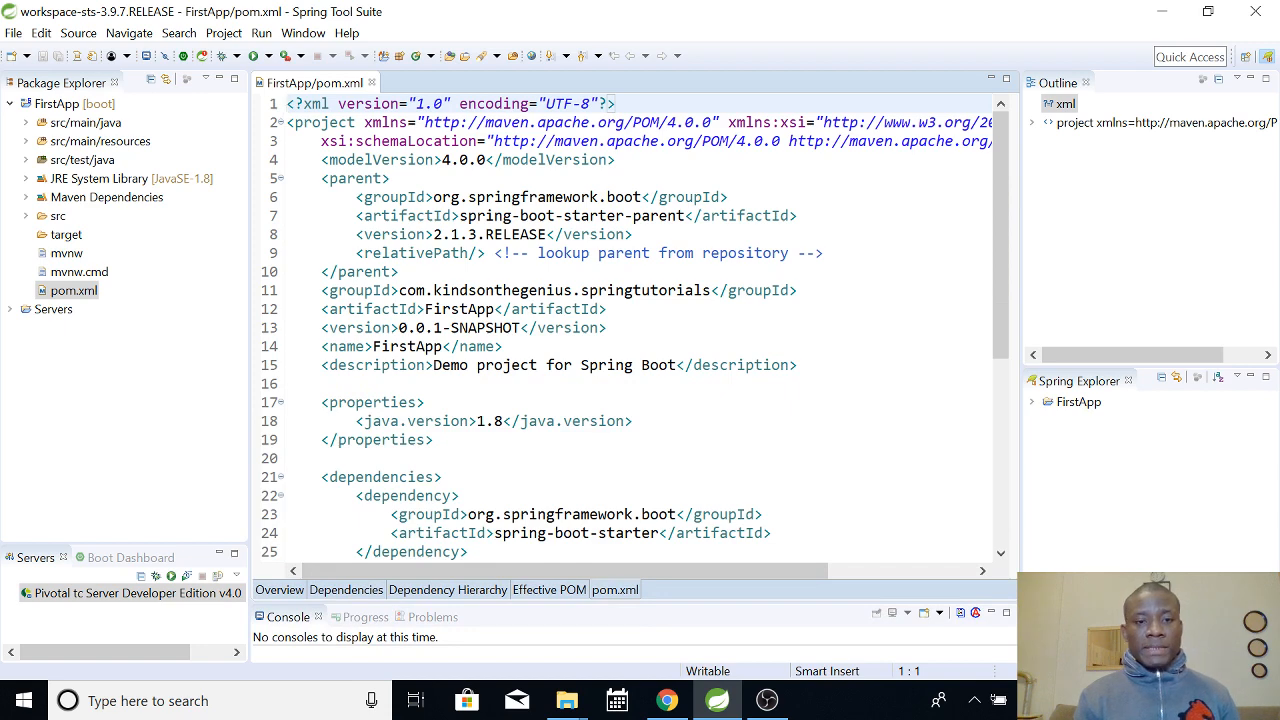
pyautogui.scroll(-3)
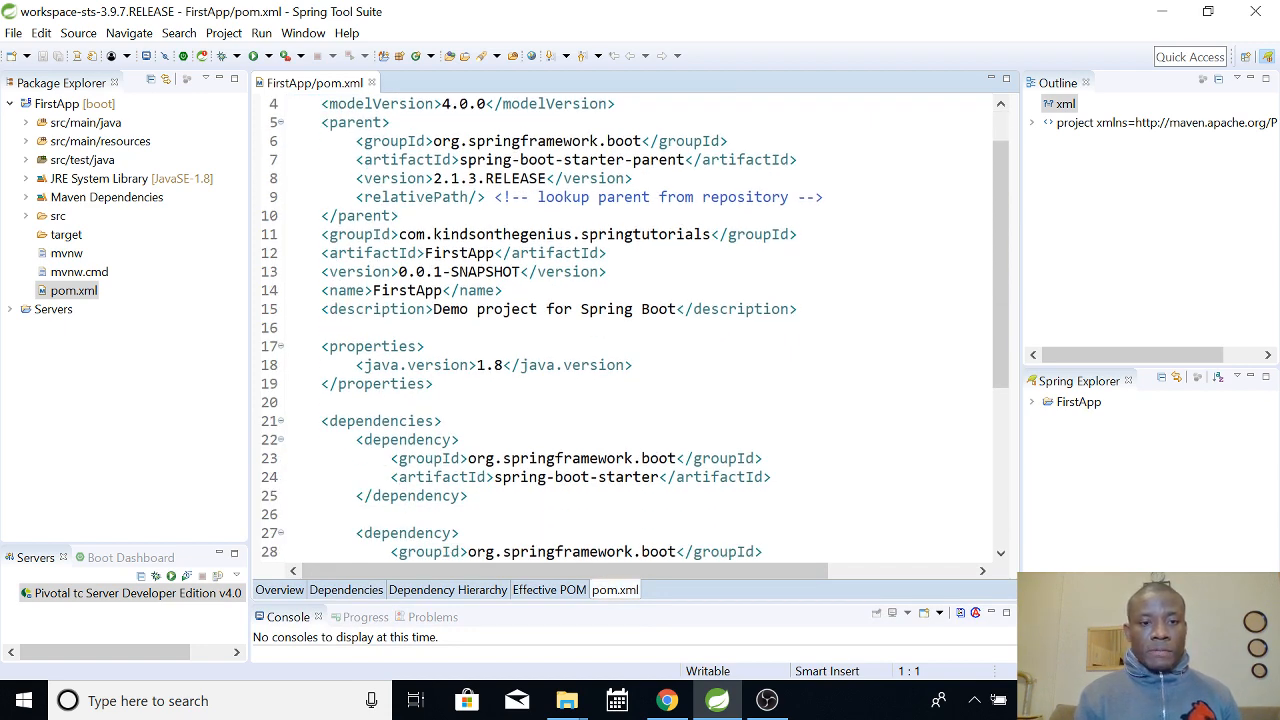
pyautogui.scroll(-3)
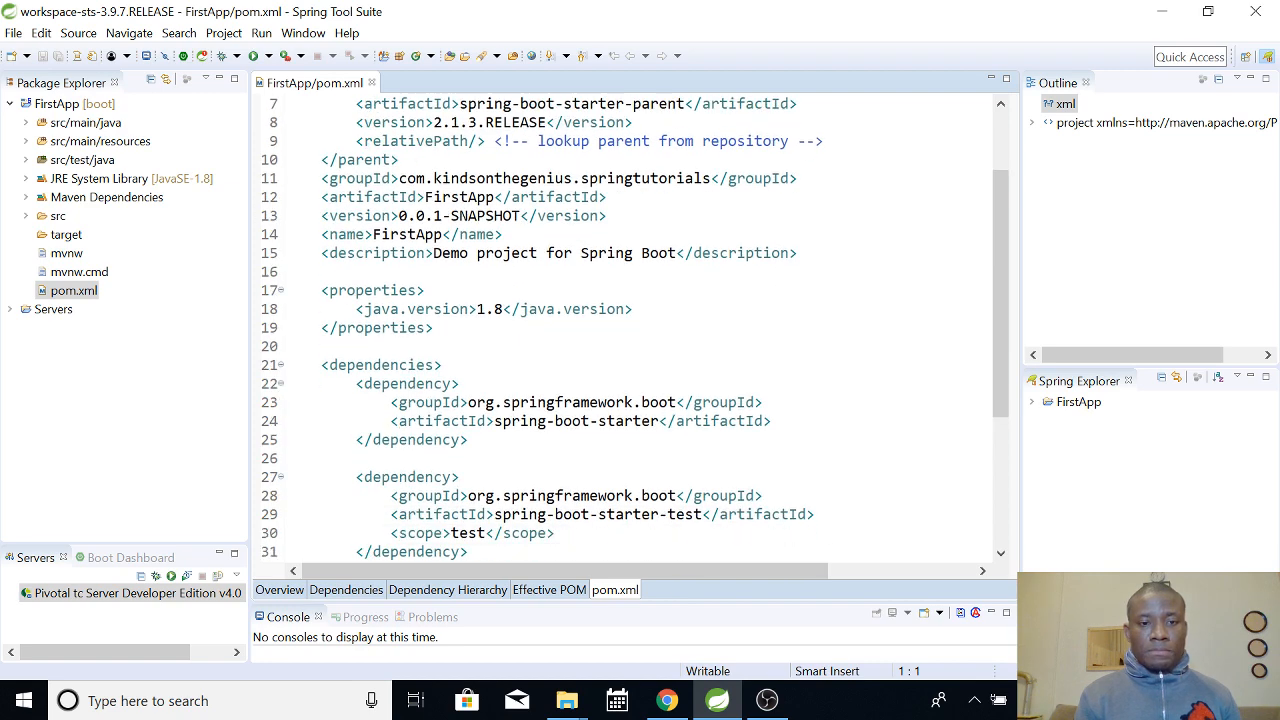
pyautogui.scroll(-3)
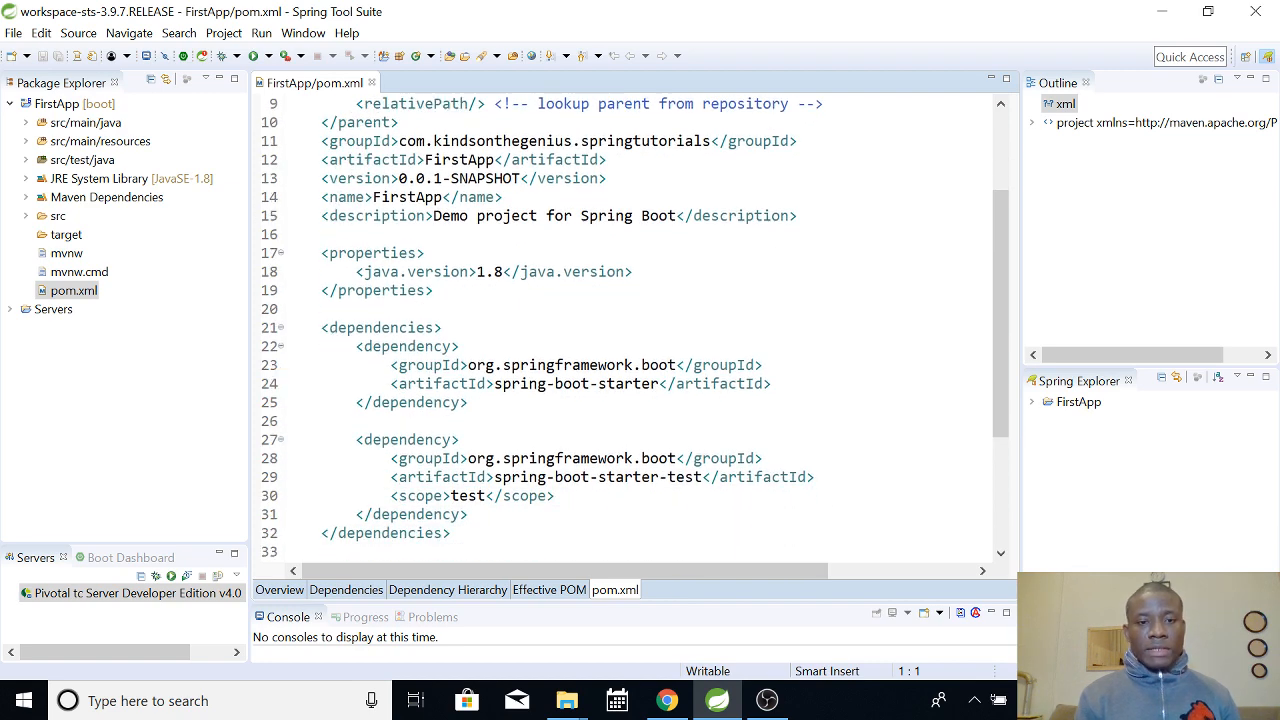
pyautogui.scroll(-3)
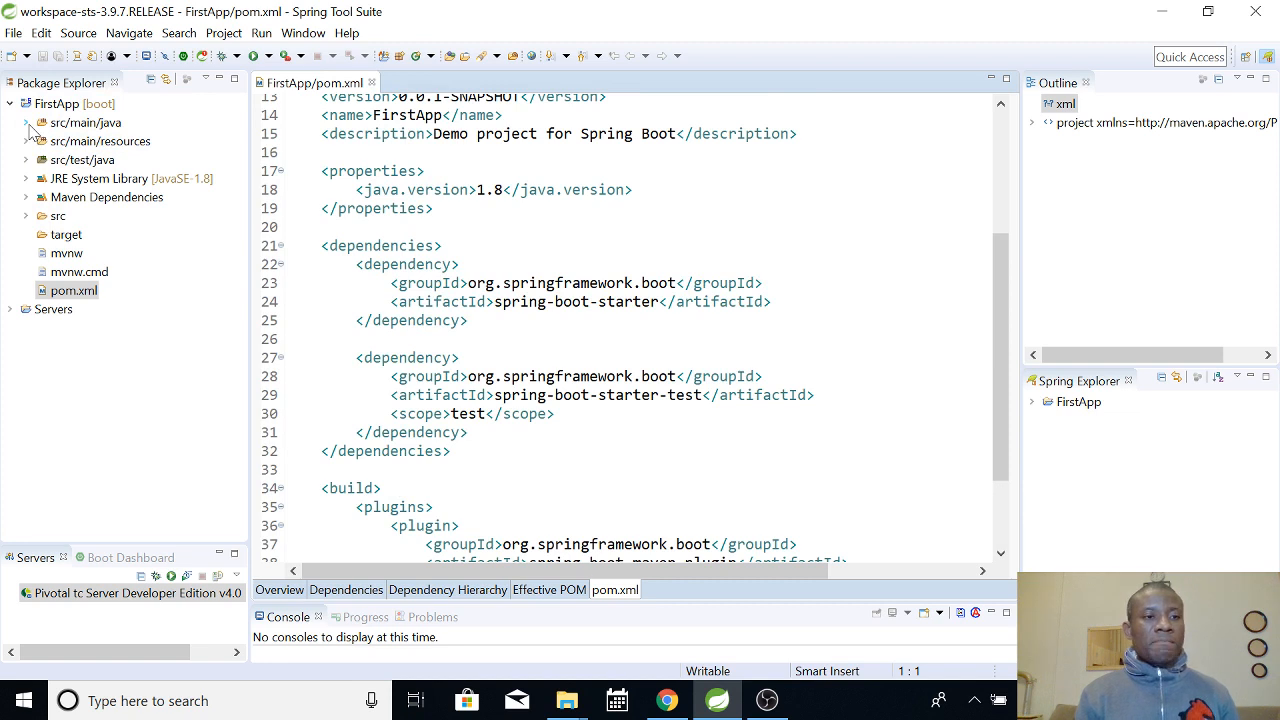
# - Expand src/main/java and com.kindsonthegenius.demo, then open FirstAppApplication.java
pyautogui.click(26, 122)
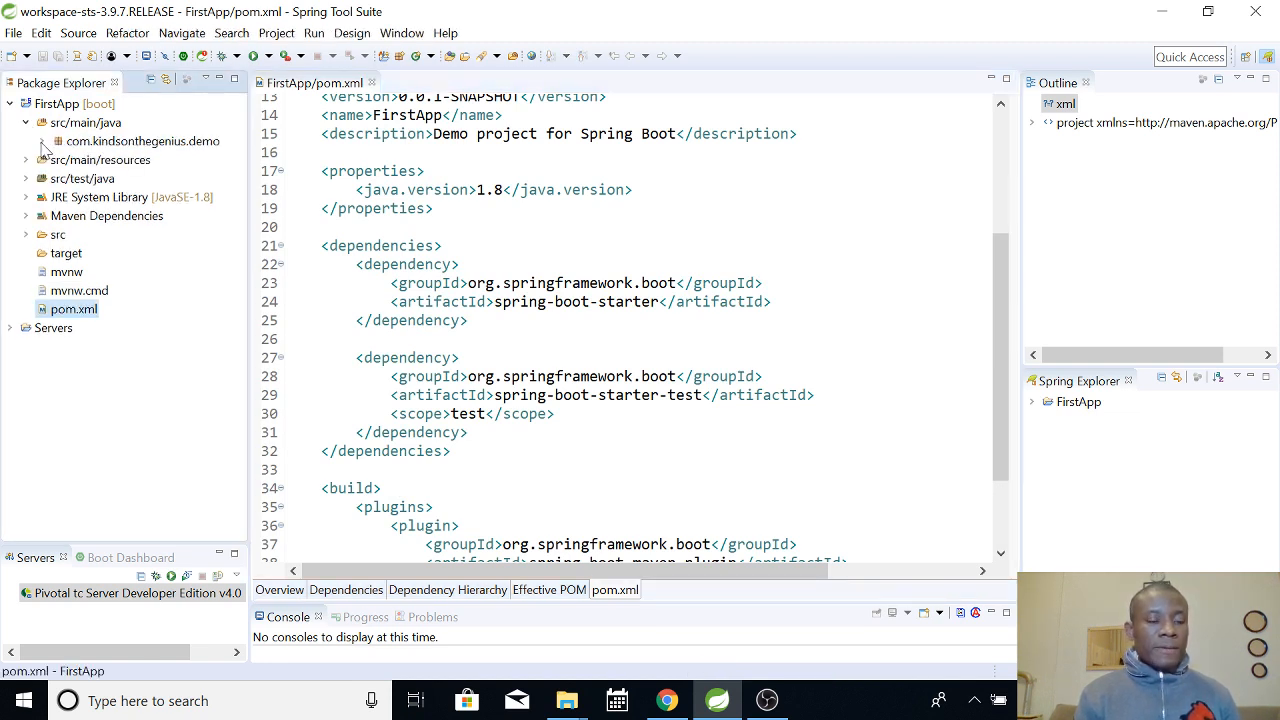
pyautogui.click(57, 141)
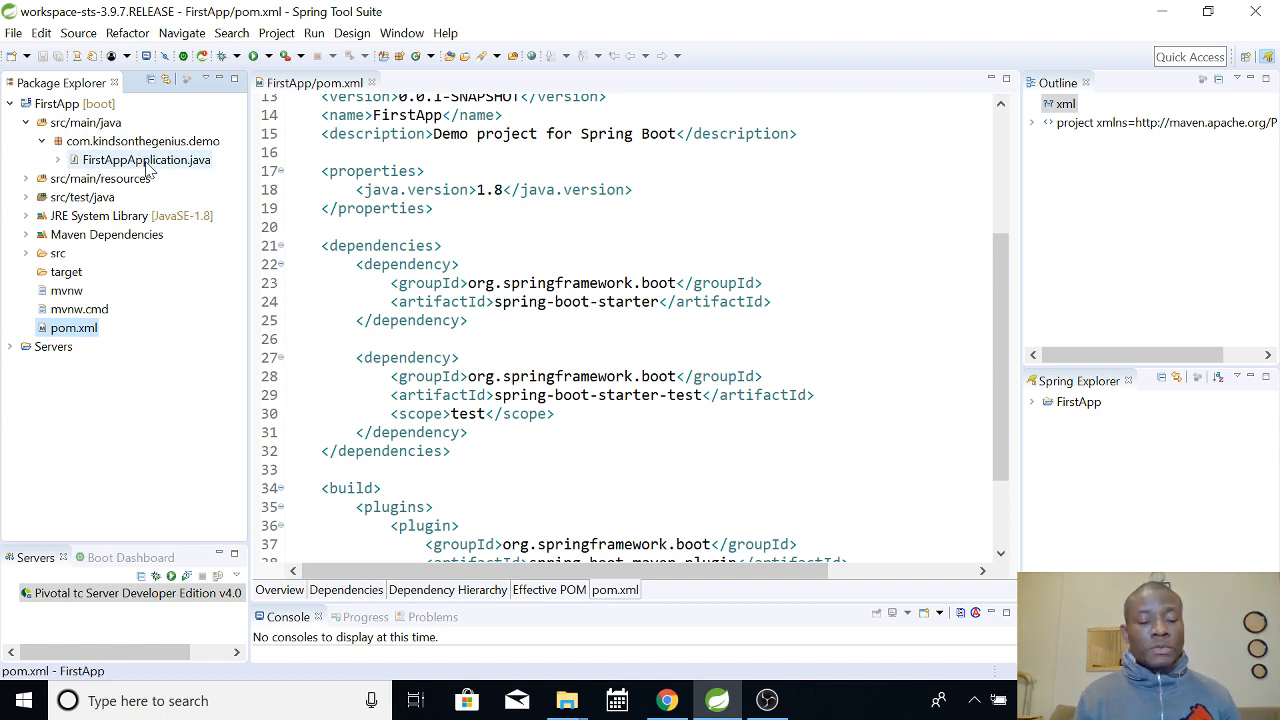
pyautogui.click(146, 160)
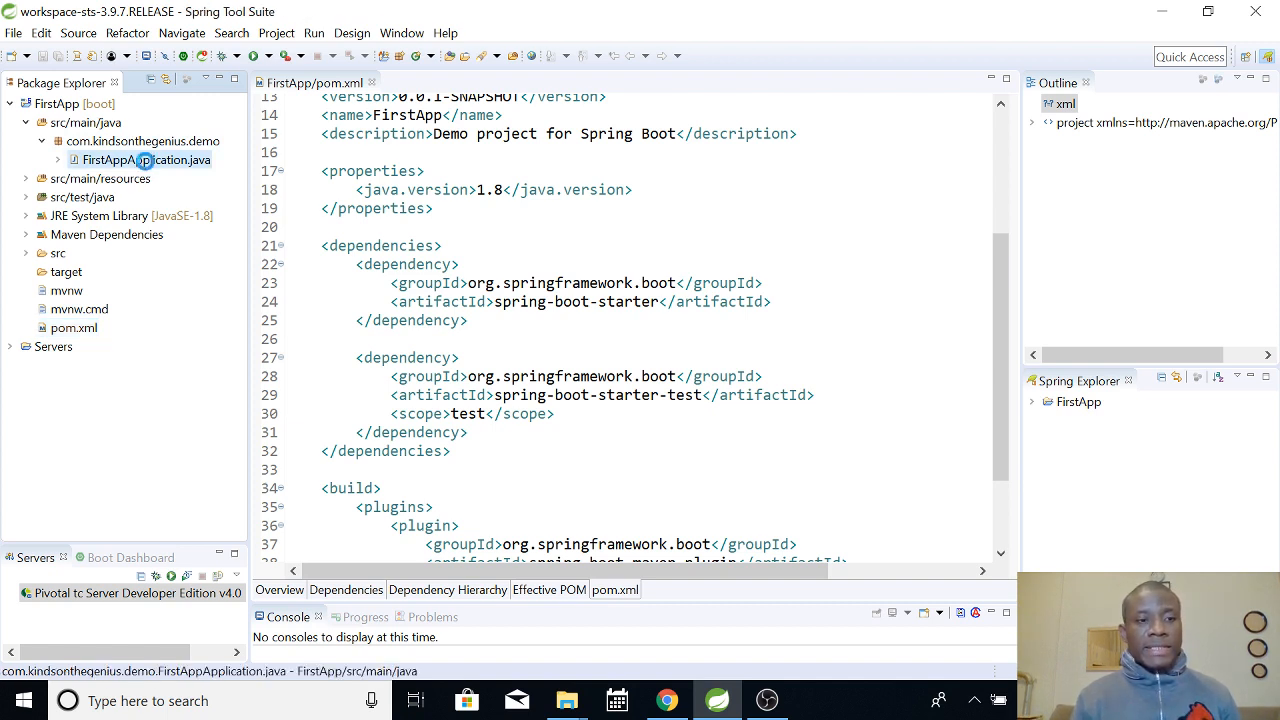
pyautogui.doubleClick(147, 160)
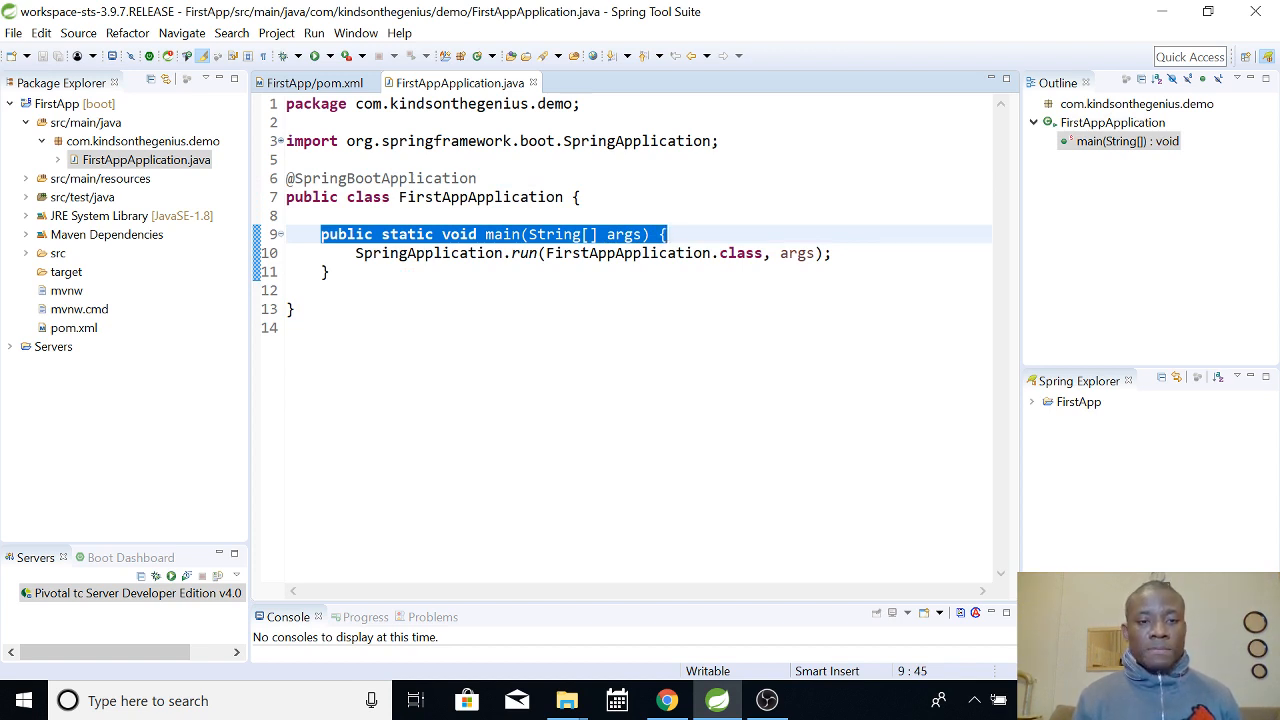
# - Select the SpringApplication.run(FirstAppApplication.class, args) statement in main
pyautogui.doubleClick(446, 253)
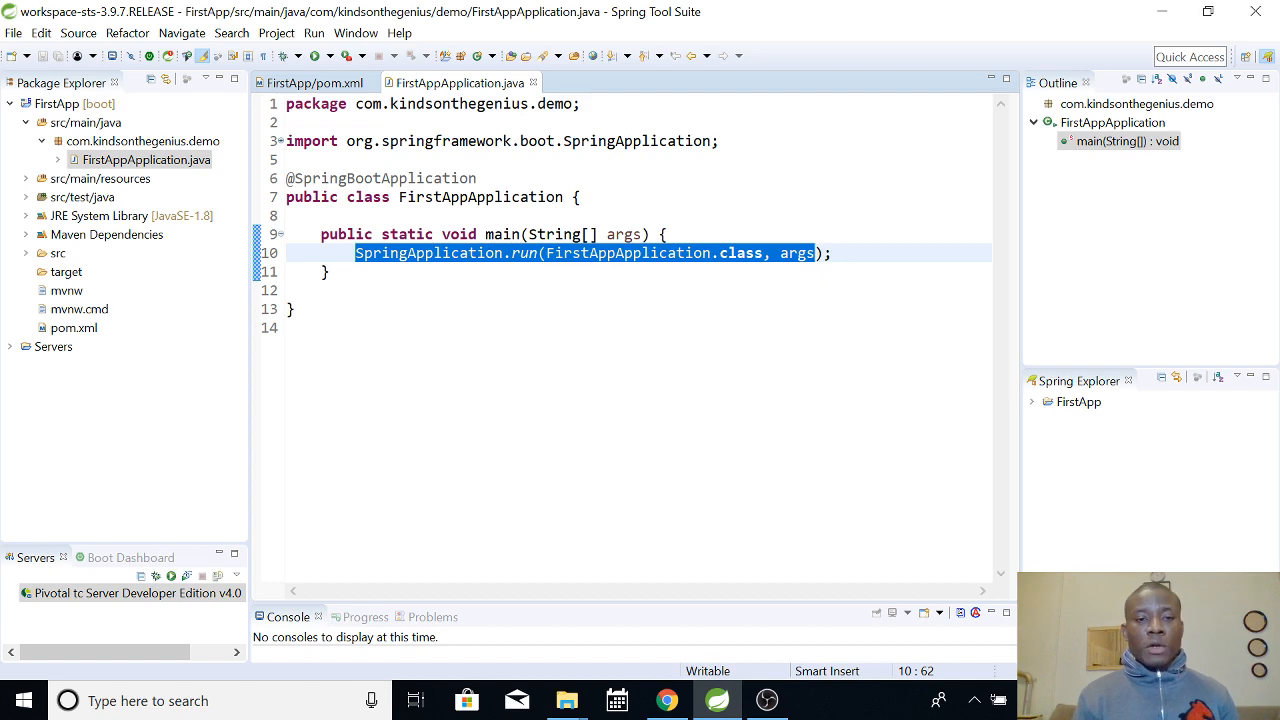
pyautogui.moveTo(524, 252)
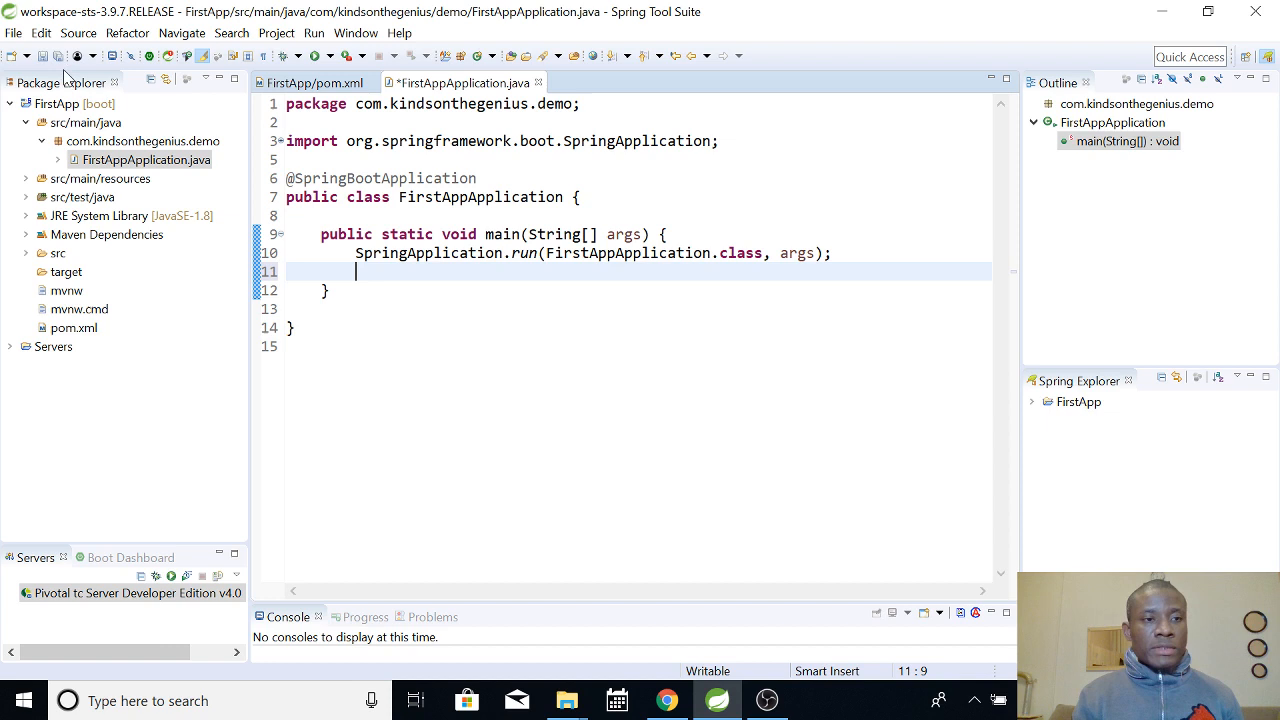
# - Add a println of "Welcome to Spring Boot Tutorials" after the run call and save
pyautogui.press('ctrl+s')
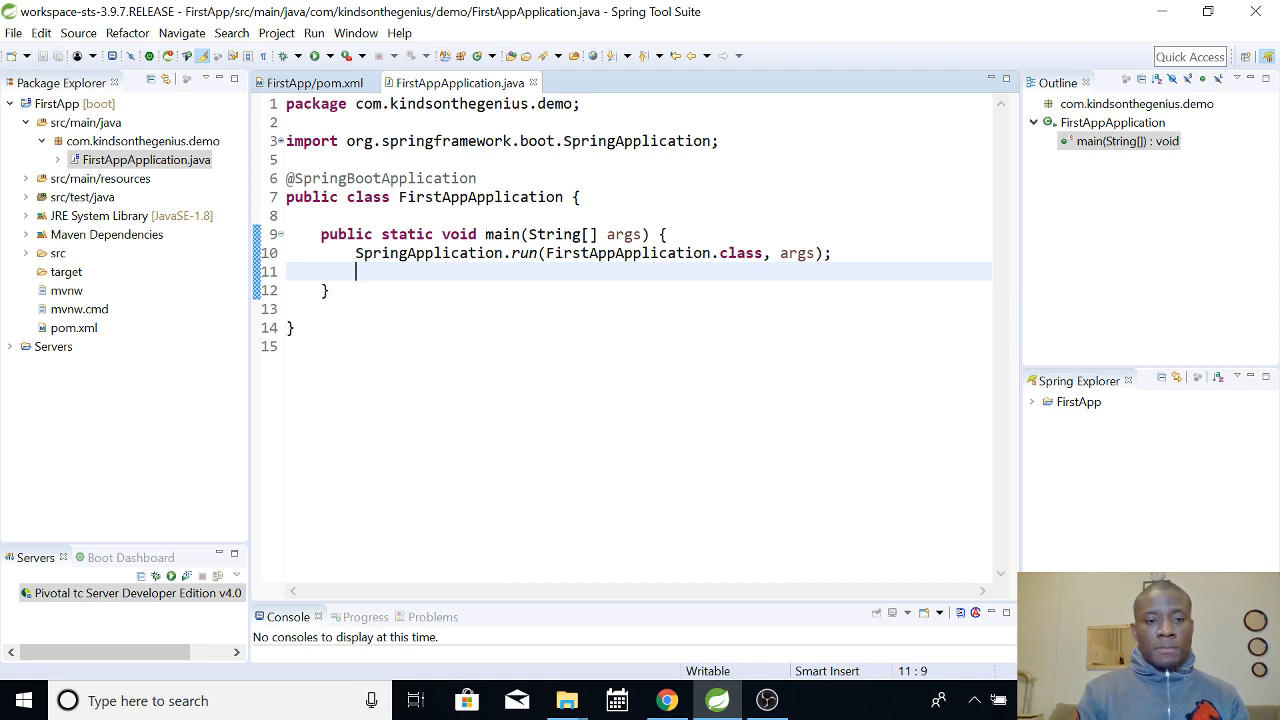
pyautogui.write('sysou')
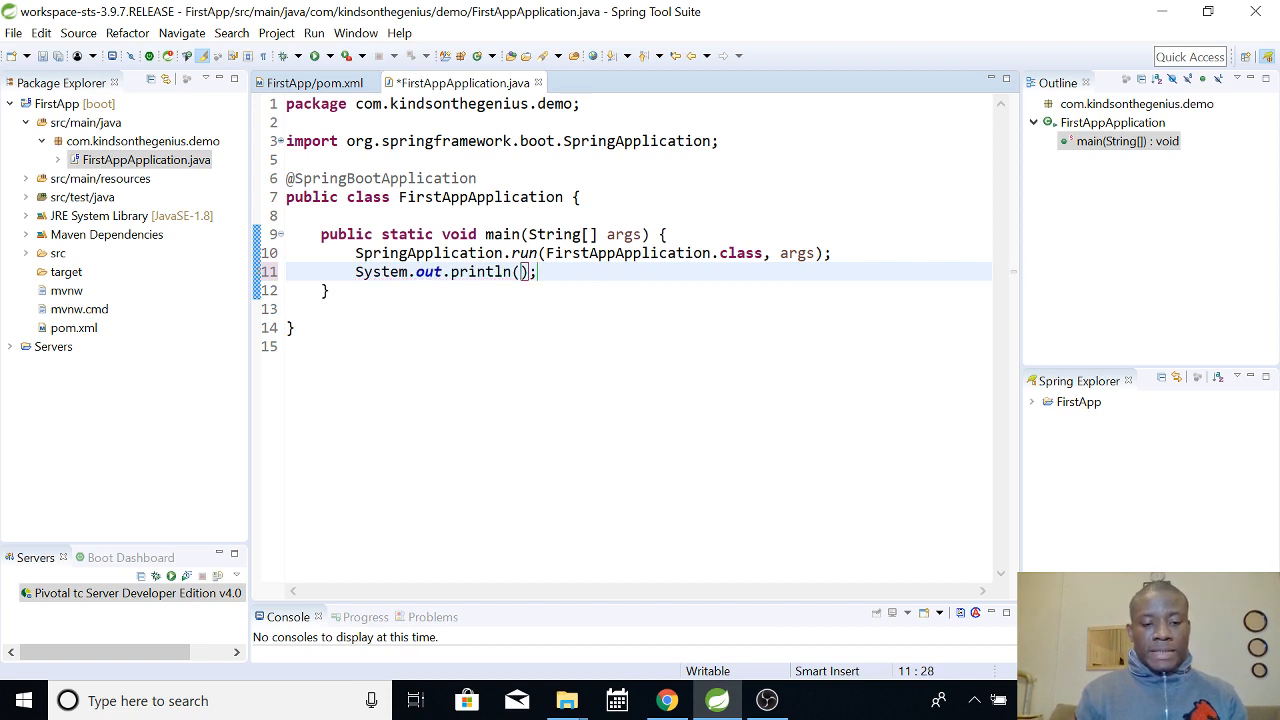
pyautogui.write('"Welcome to Spring')
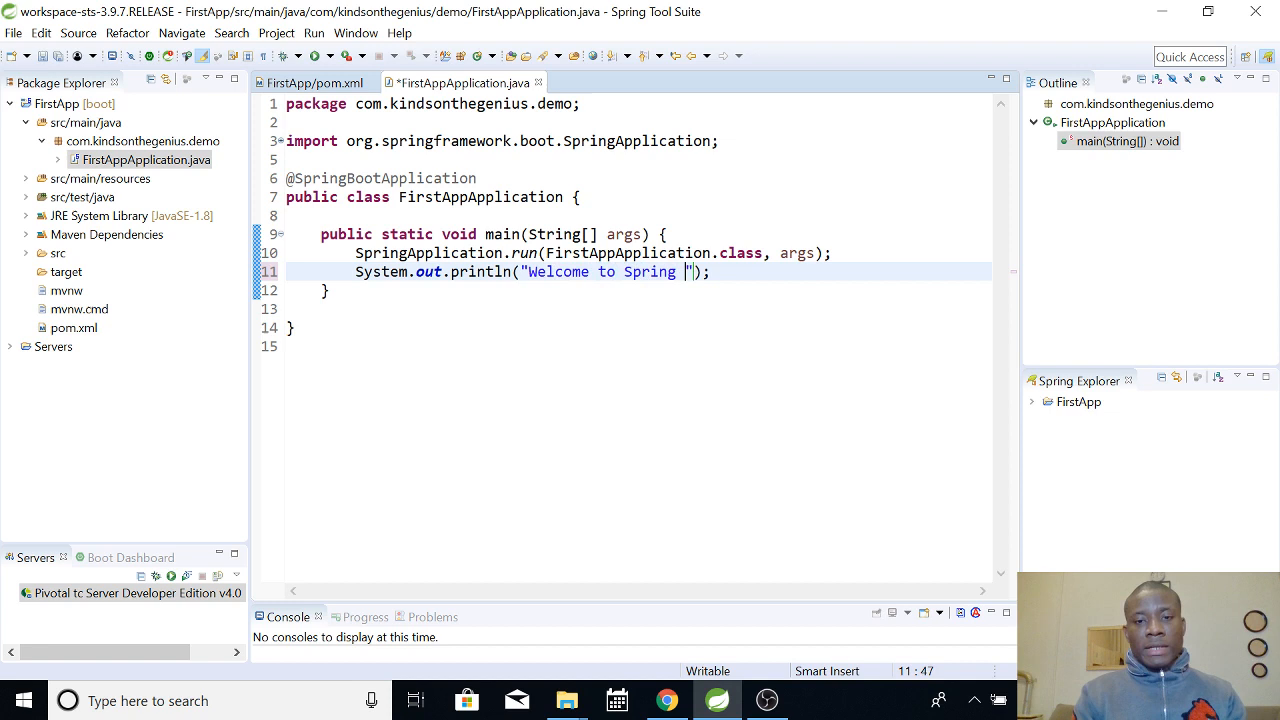
pyautogui.press('Backspace')
pyautogui.write('Boot T')
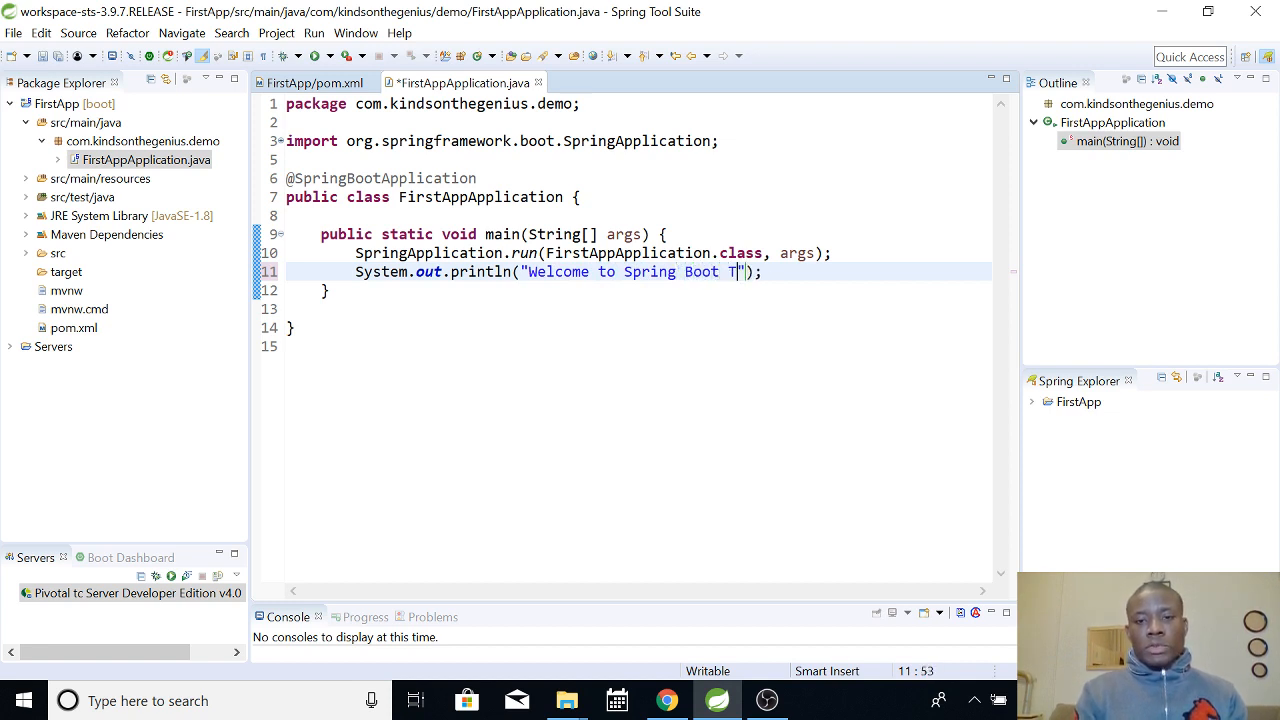
pyautogui.write('utorials')
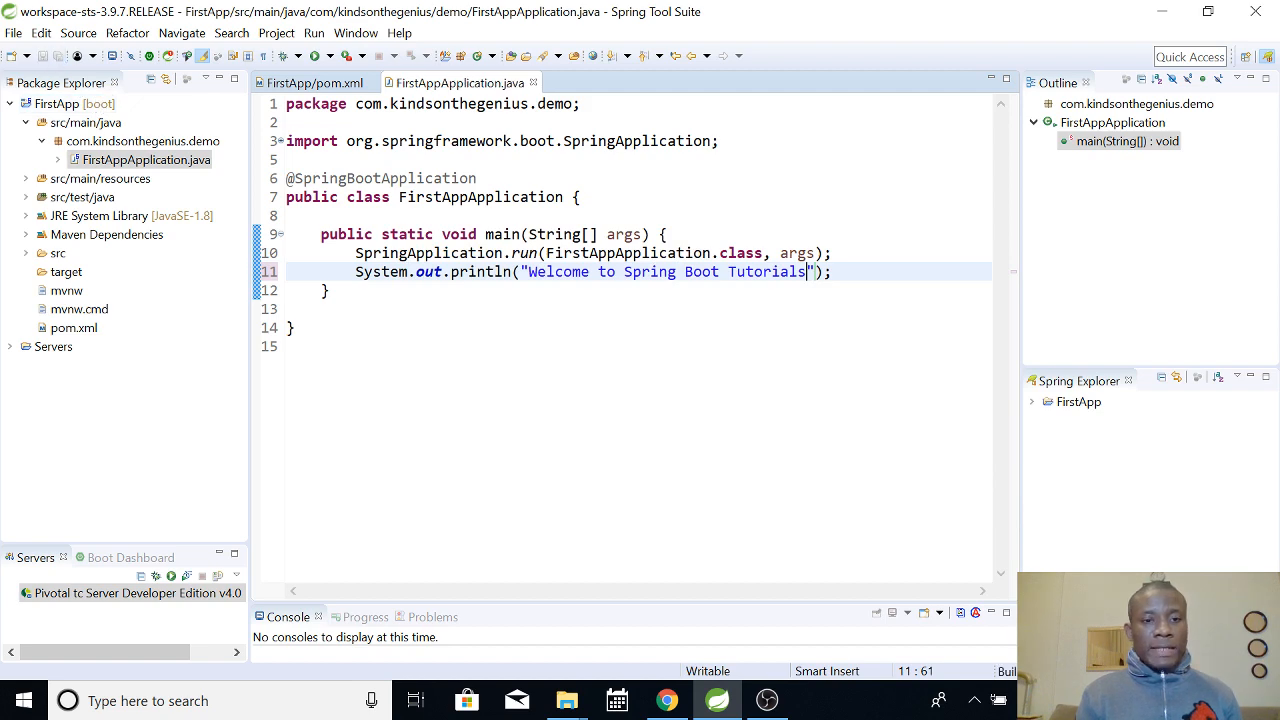
# - Run FirstApp as a Spring Boot App from the editor's context menu
pyautogui.rightClick(650, 271)
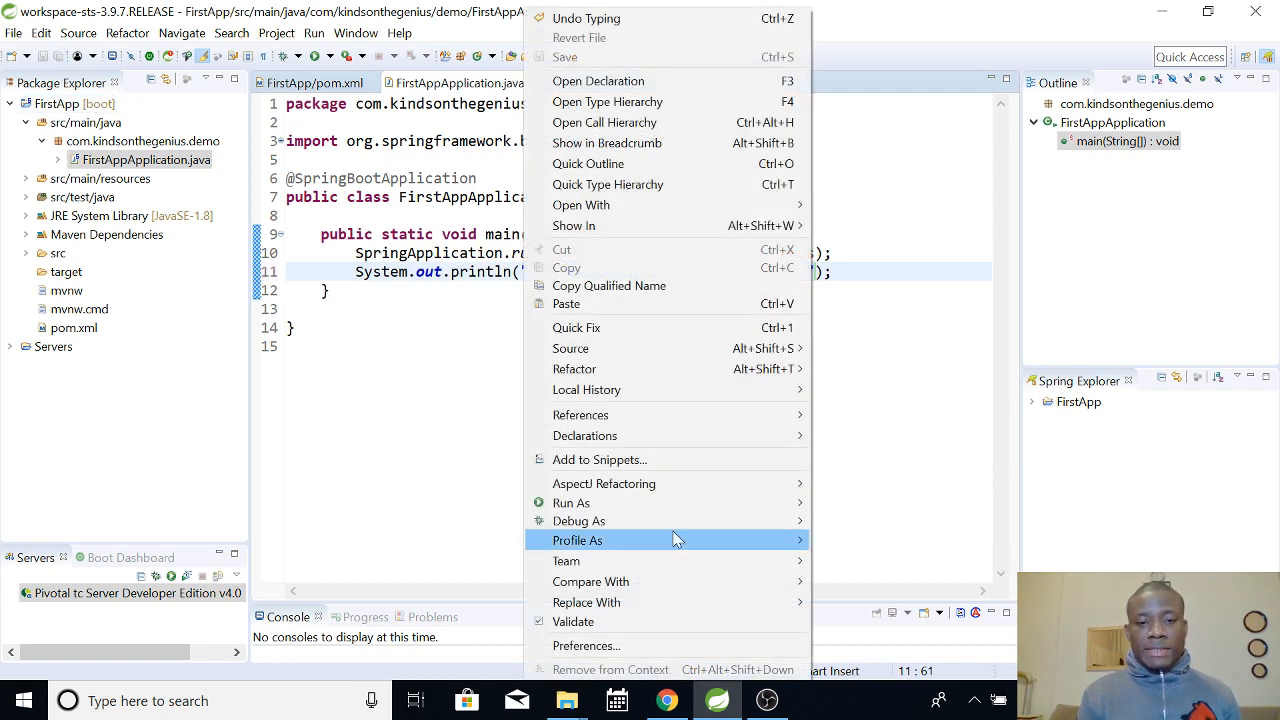
pyautogui.moveTo(571, 502)
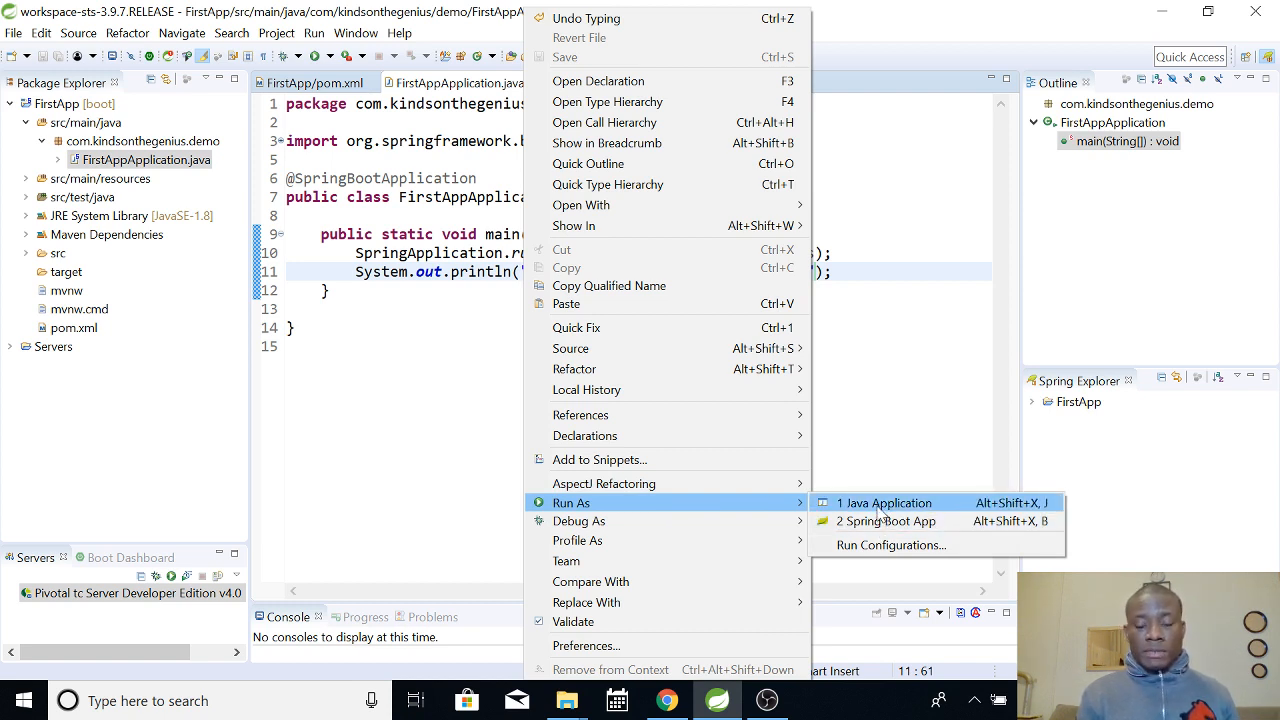
pyautogui.moveTo(884, 521)
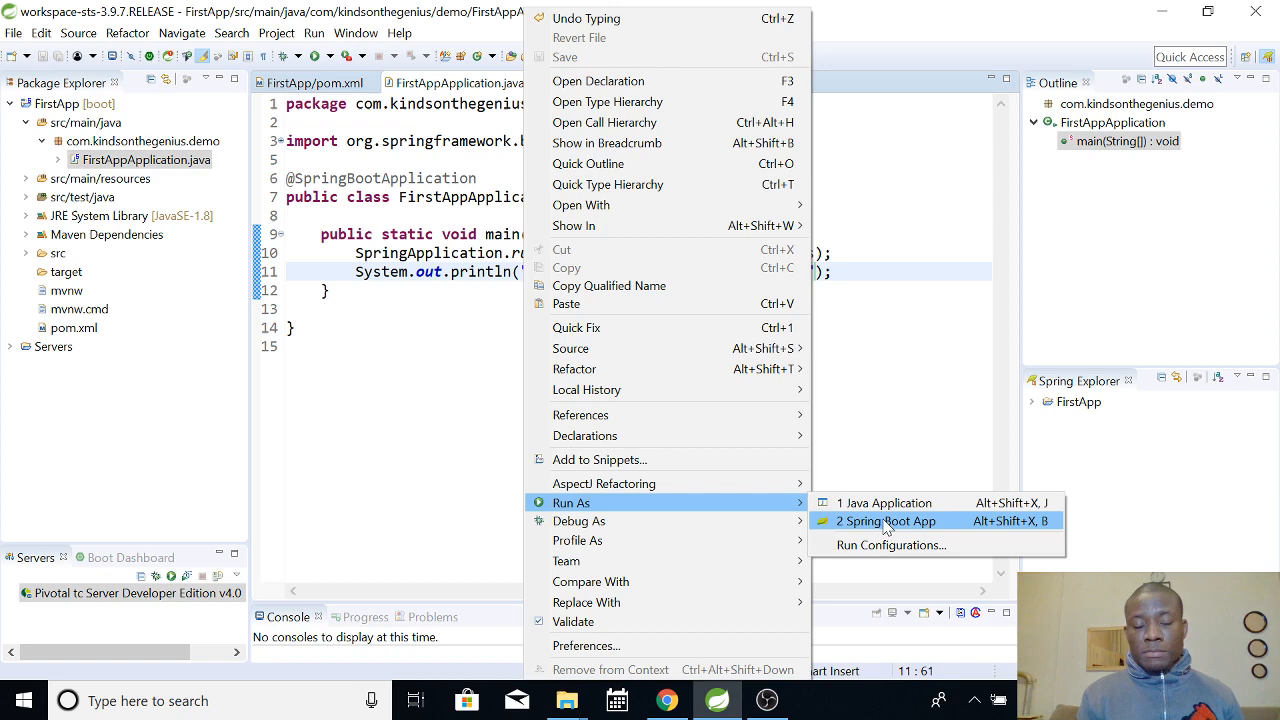
pyautogui.click(886, 521)
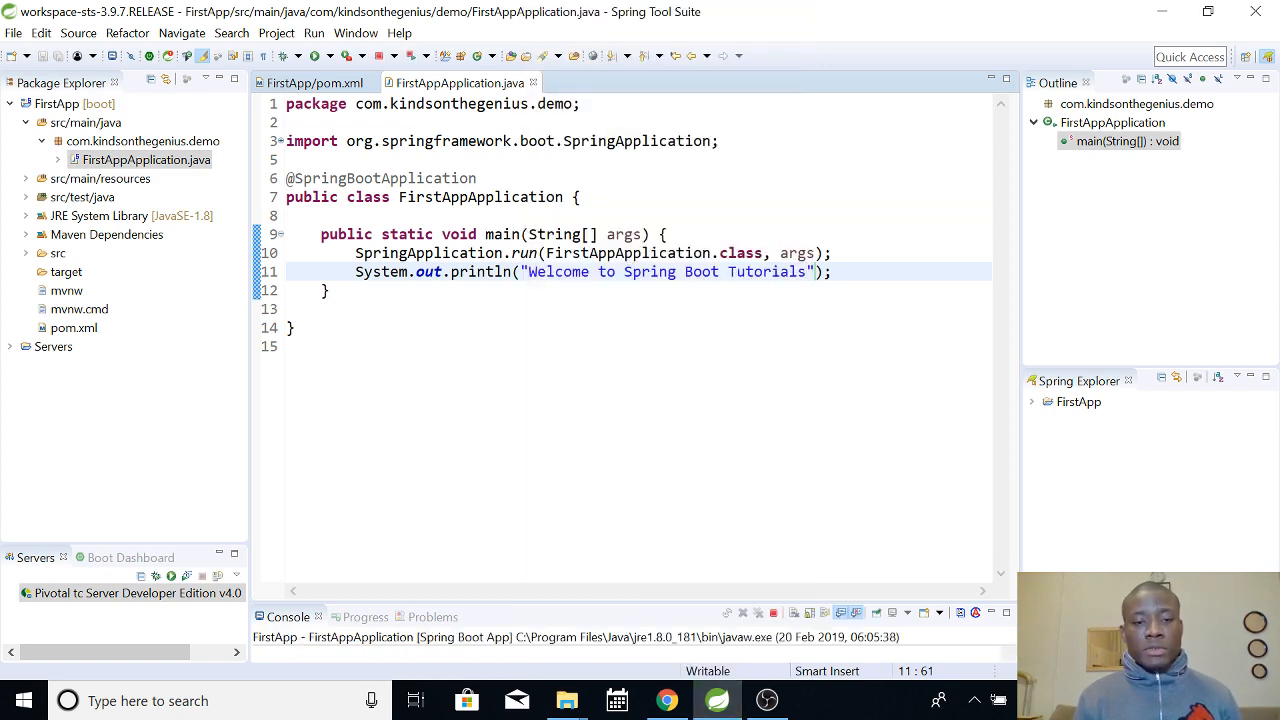